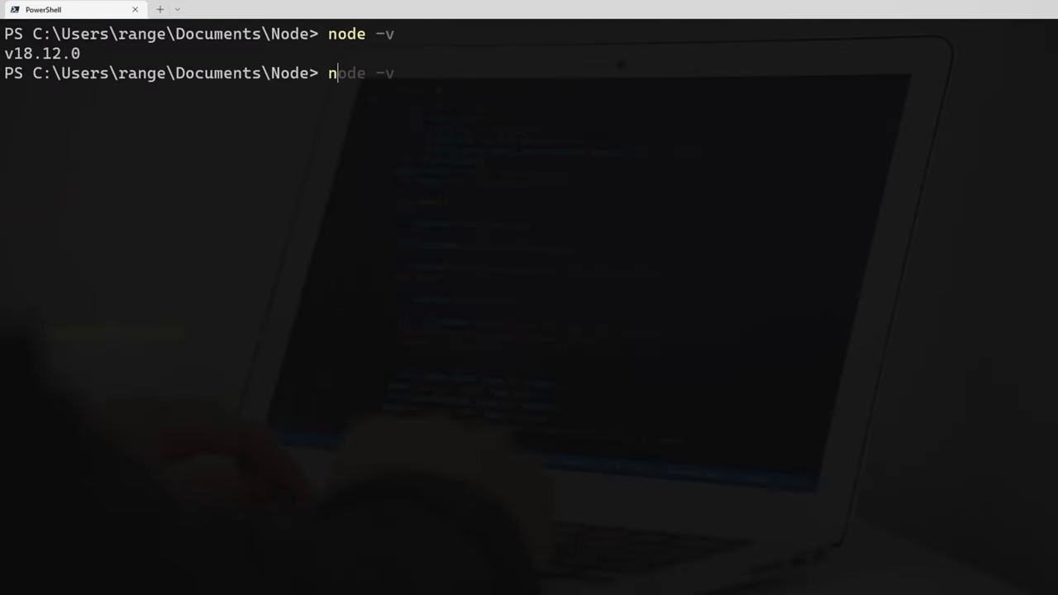
# Step: Check package.json in the repository: its start script runs app.js
pyautogui.click(288, 585)
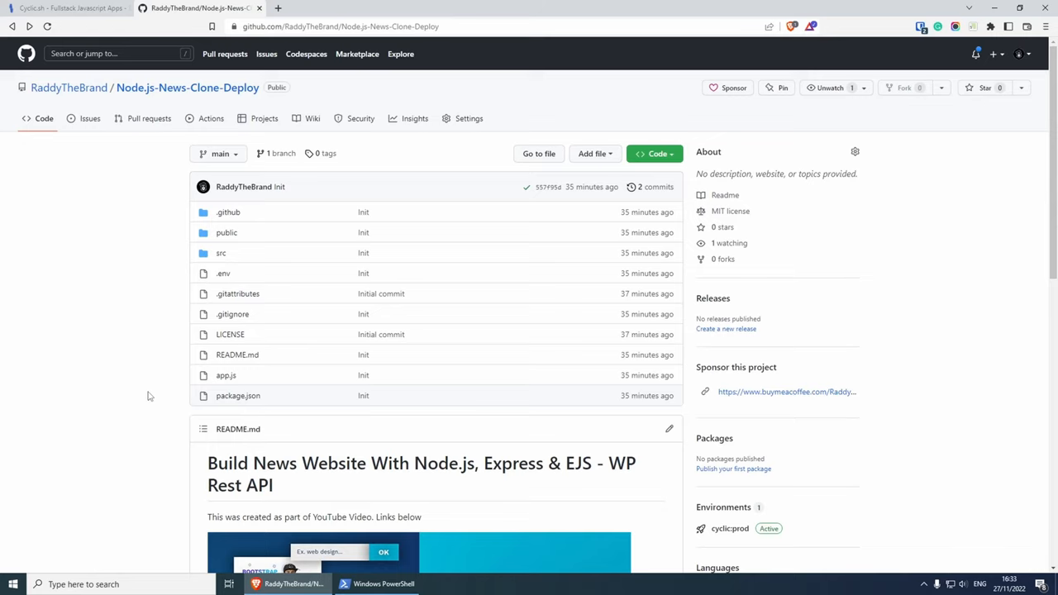
pyautogui.moveTo(265, 119)
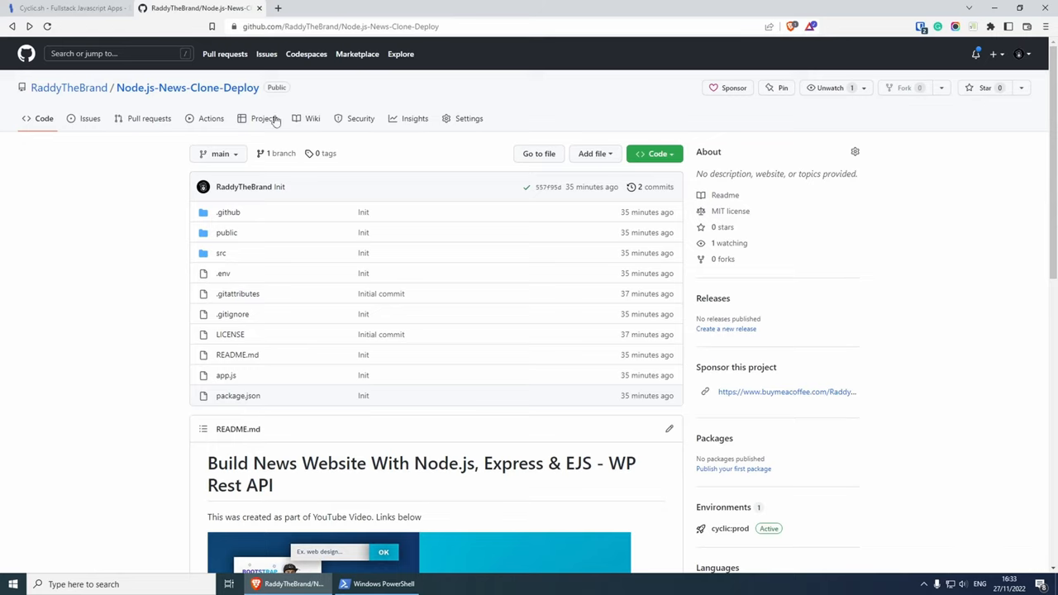
pyautogui.moveTo(351, 435)
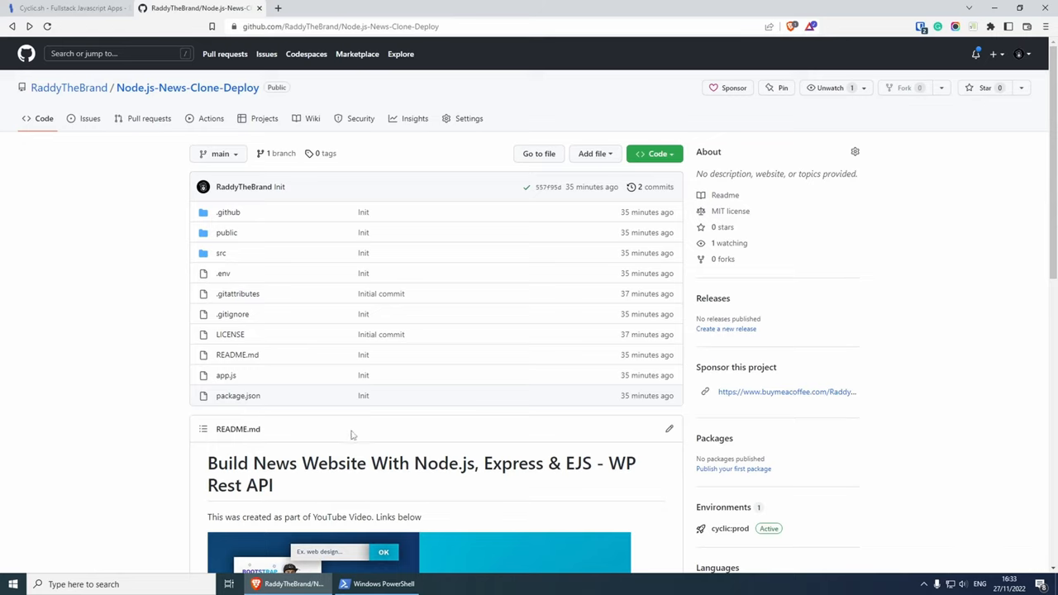
pyautogui.moveTo(255, 380)
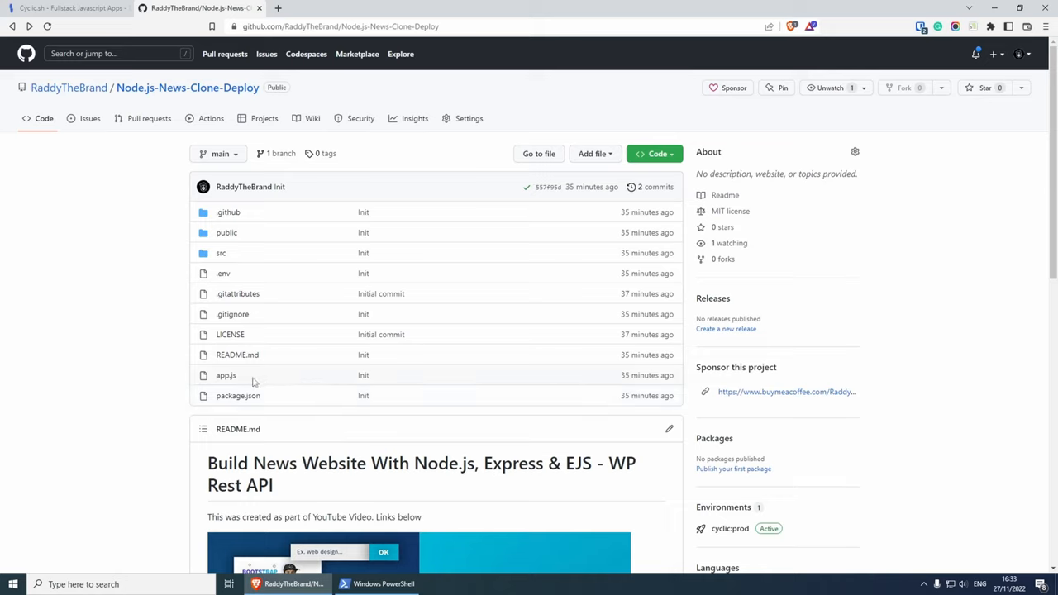
pyautogui.doubleClick(225, 375)
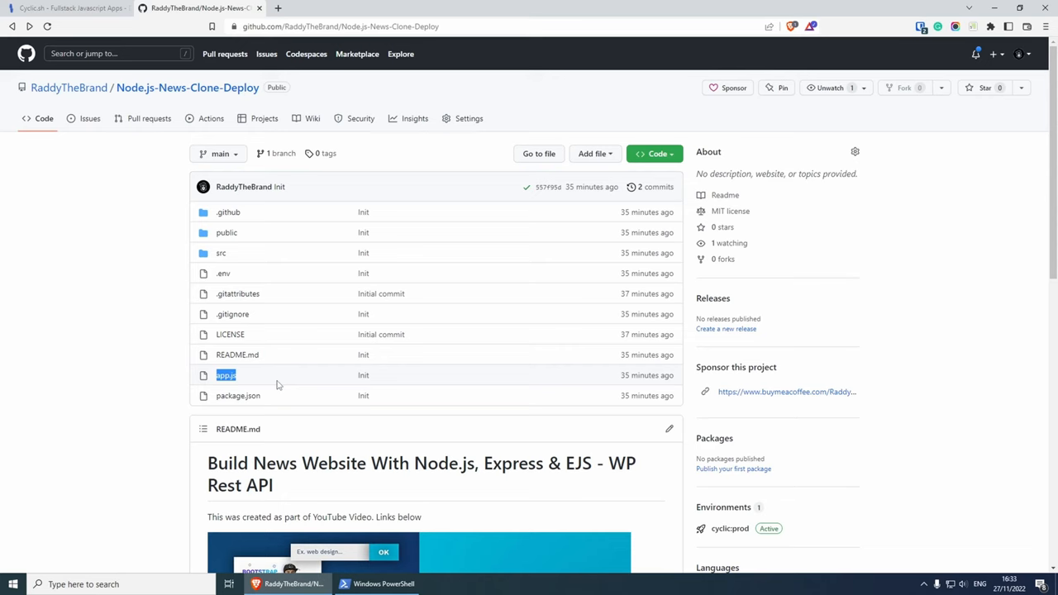
pyautogui.click(238, 395)
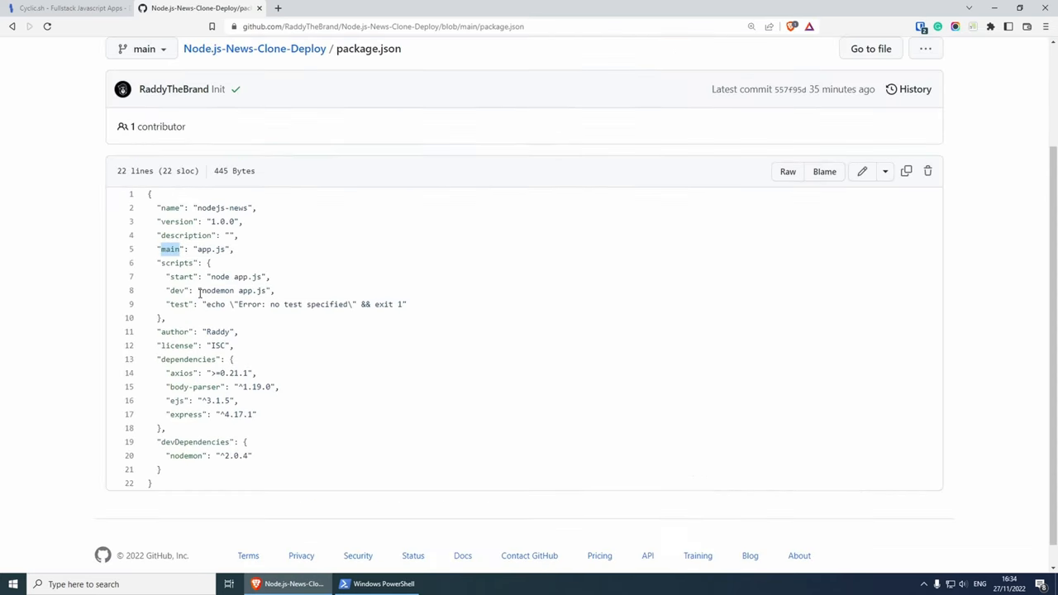
pyautogui.moveTo(229, 248)
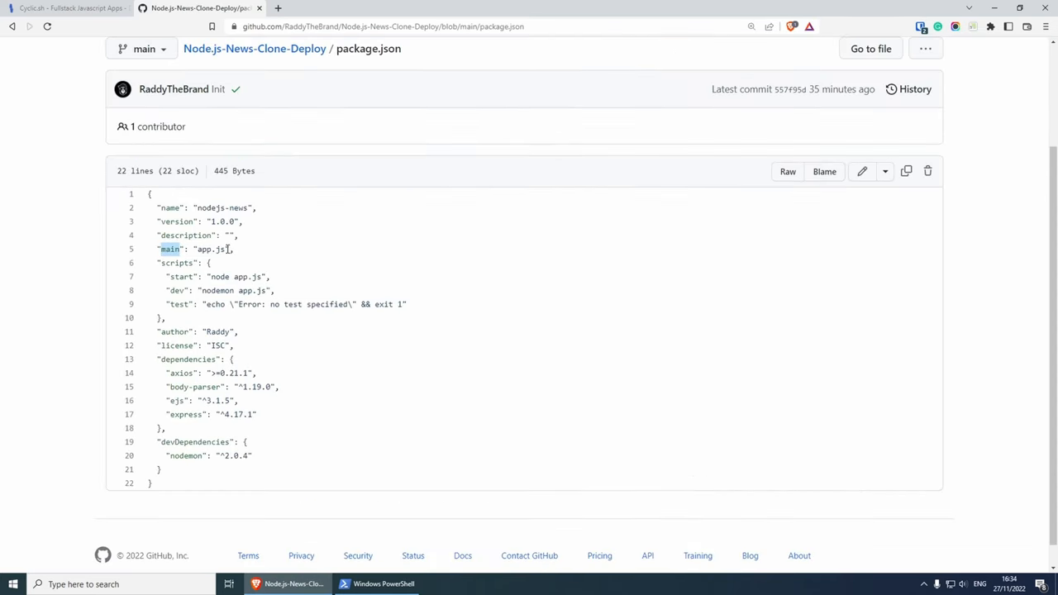
pyautogui.moveTo(281, 292)
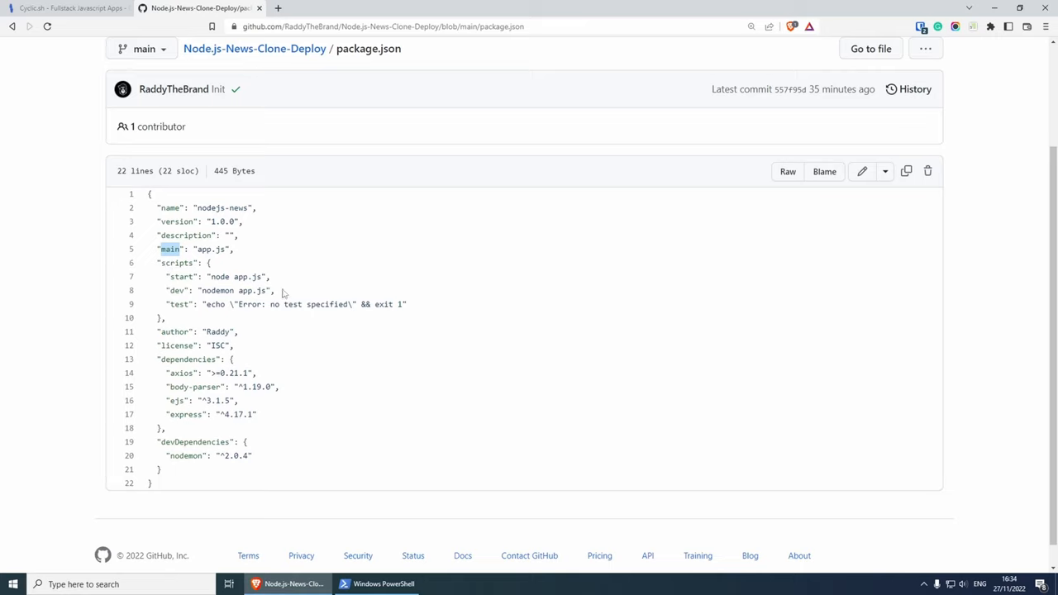
pyautogui.doubleClick(180, 276)
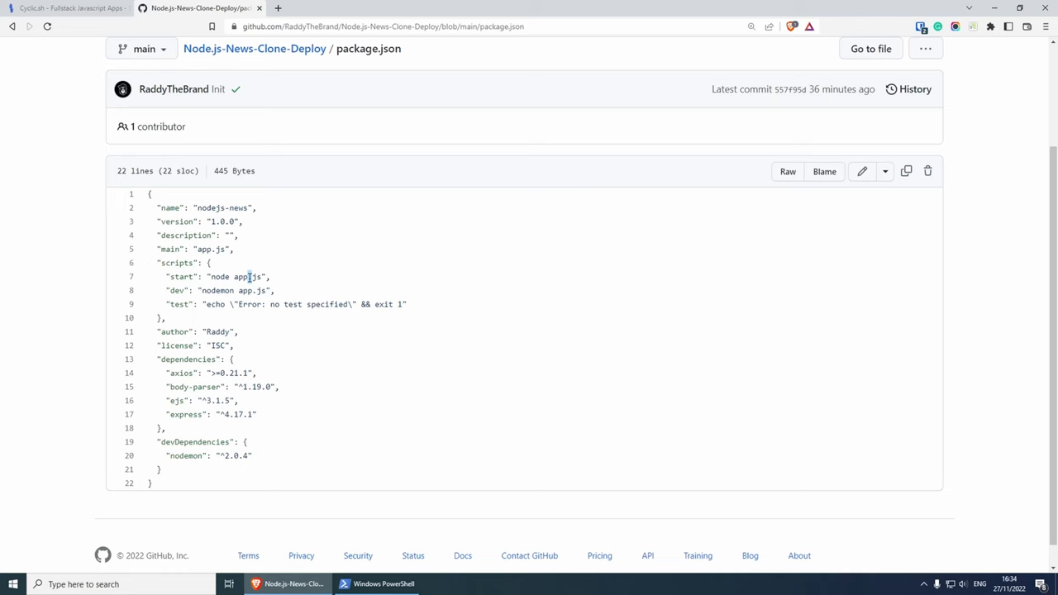
# Step: View app.js and highlight process.env.PORT in the app.listen call
pyautogui.click(254, 48)
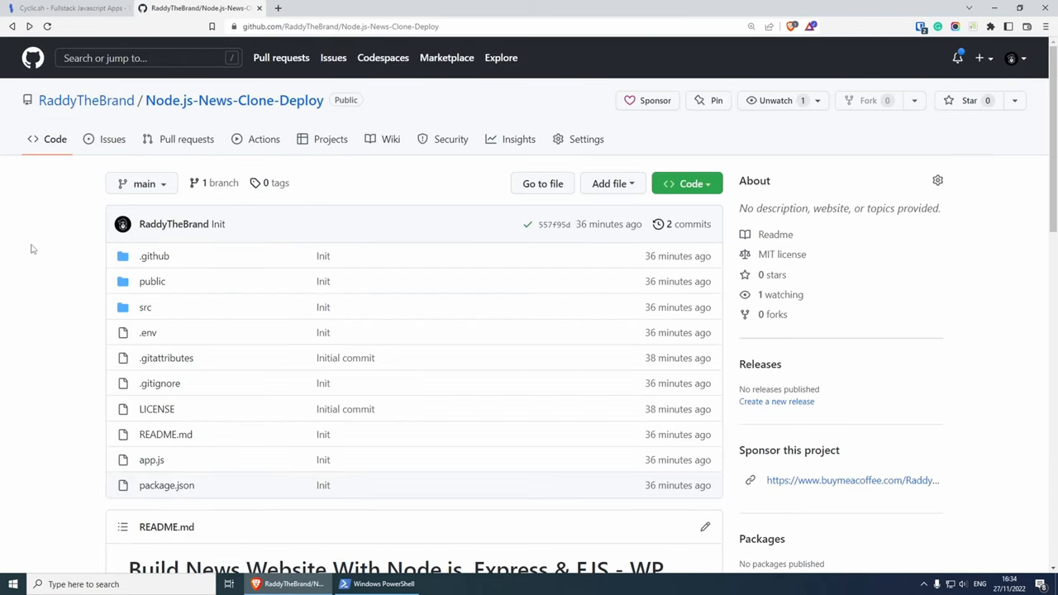
pyautogui.scroll(-3)
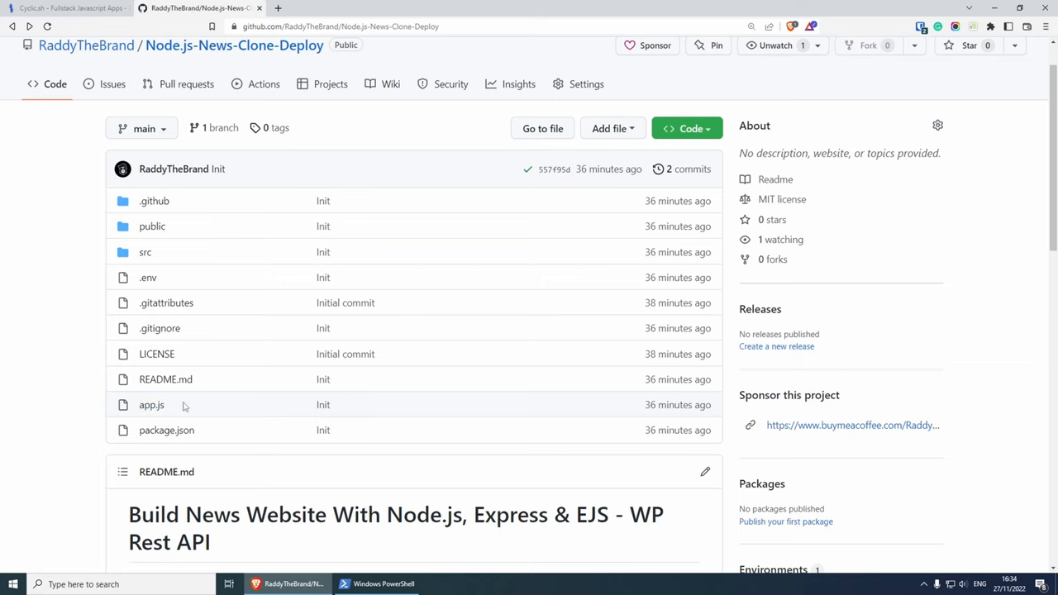
pyautogui.click(152, 404)
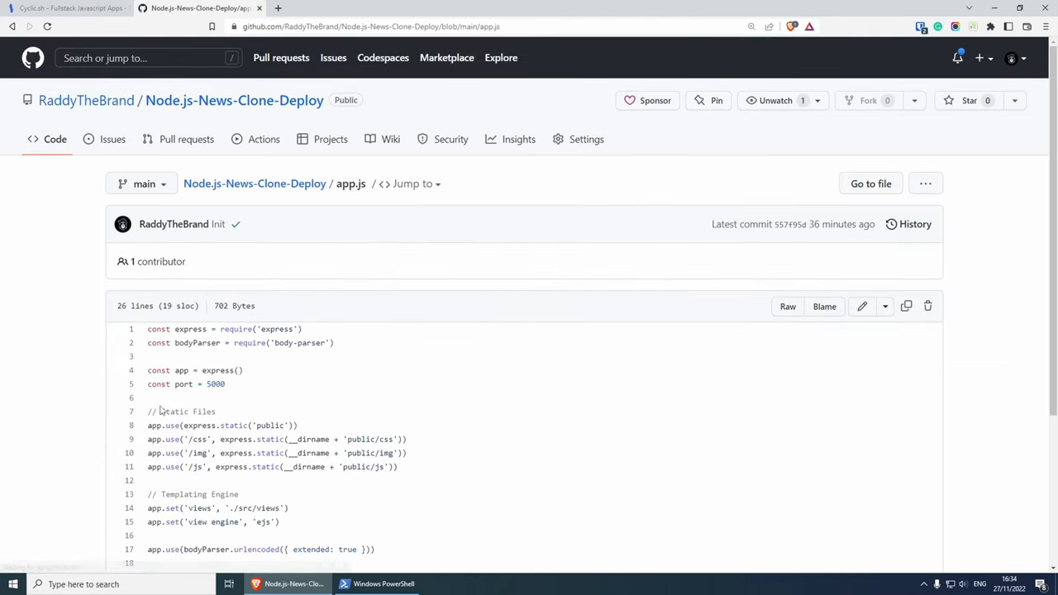
pyautogui.scroll(-3)
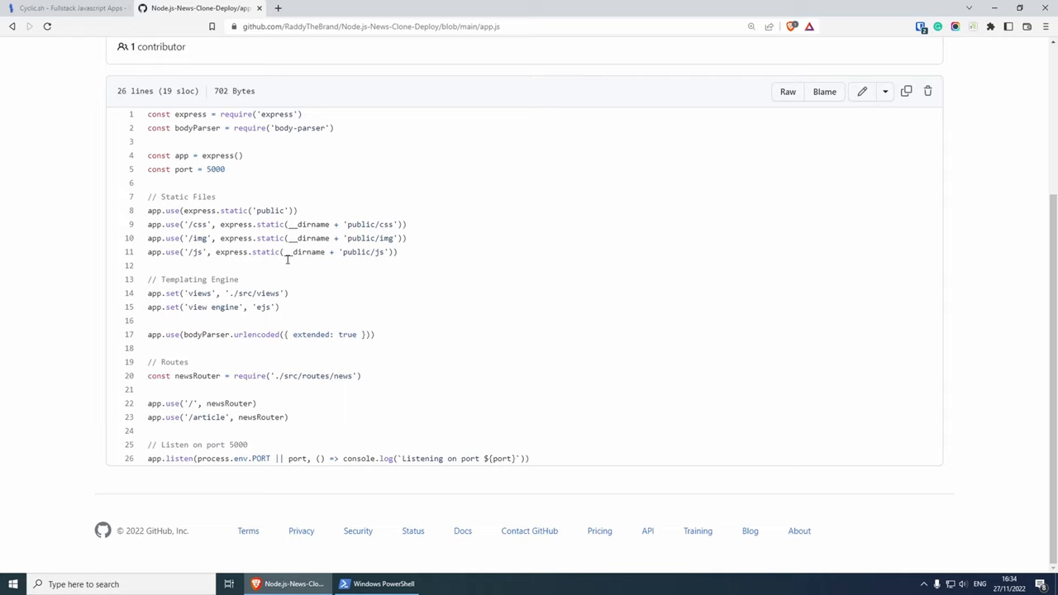
pyautogui.moveTo(370, 383)
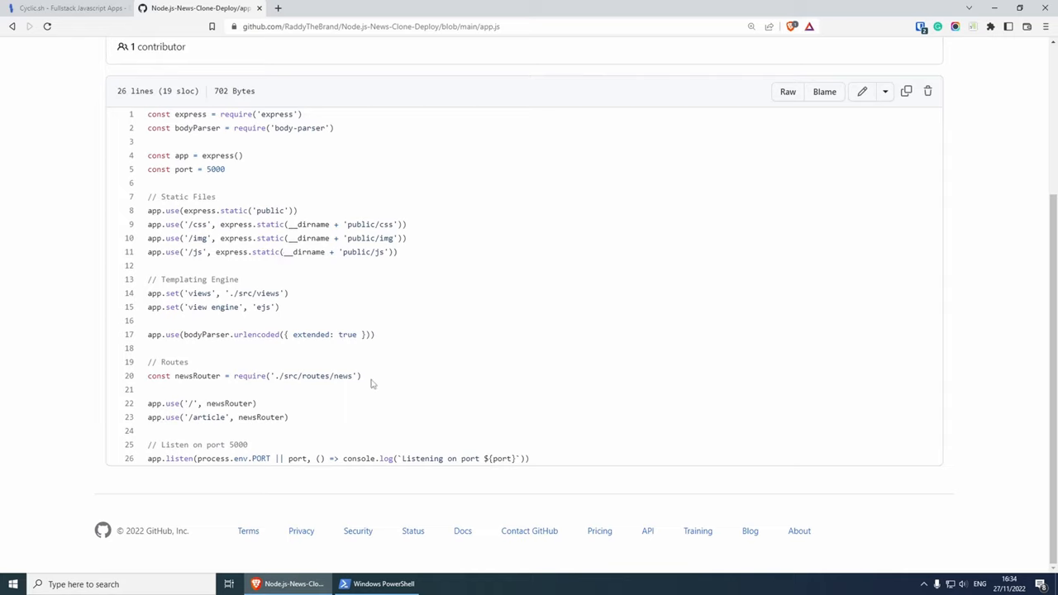
pyautogui.moveTo(457, 370)
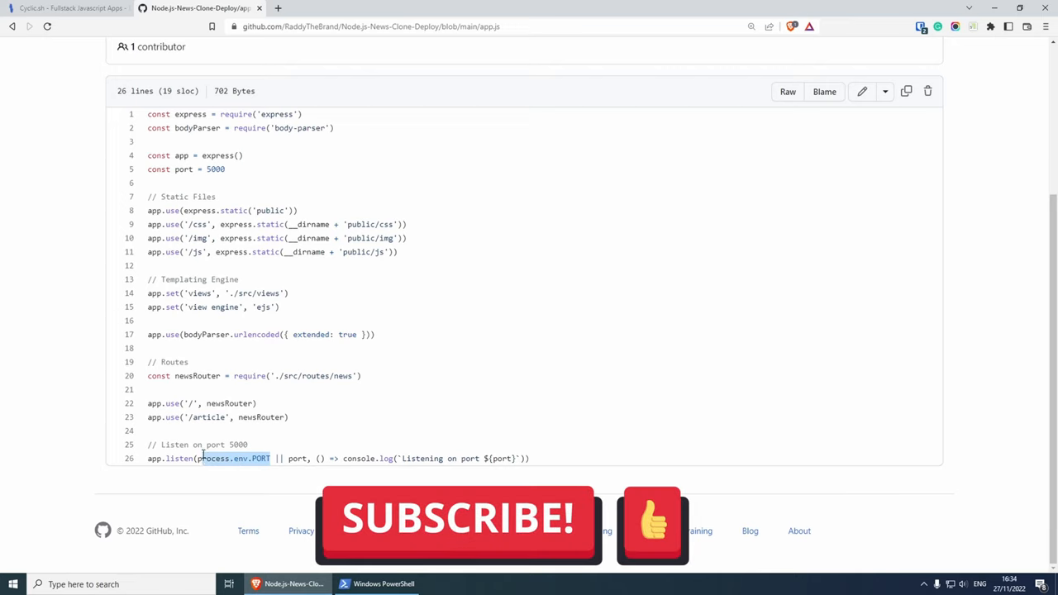
pyautogui.moveTo(217, 430)
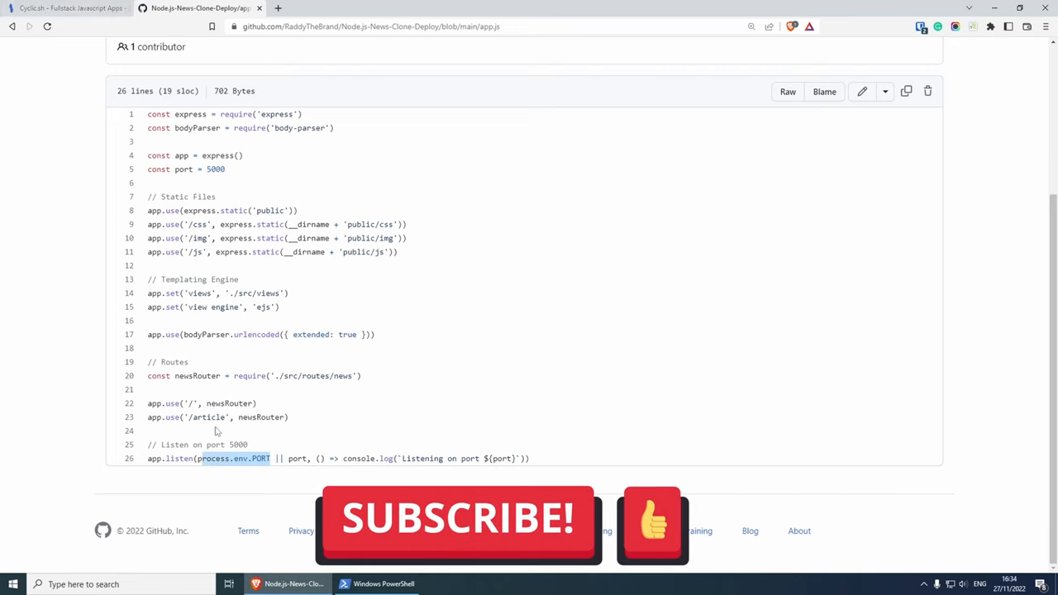
pyautogui.doubleClick(215, 169)
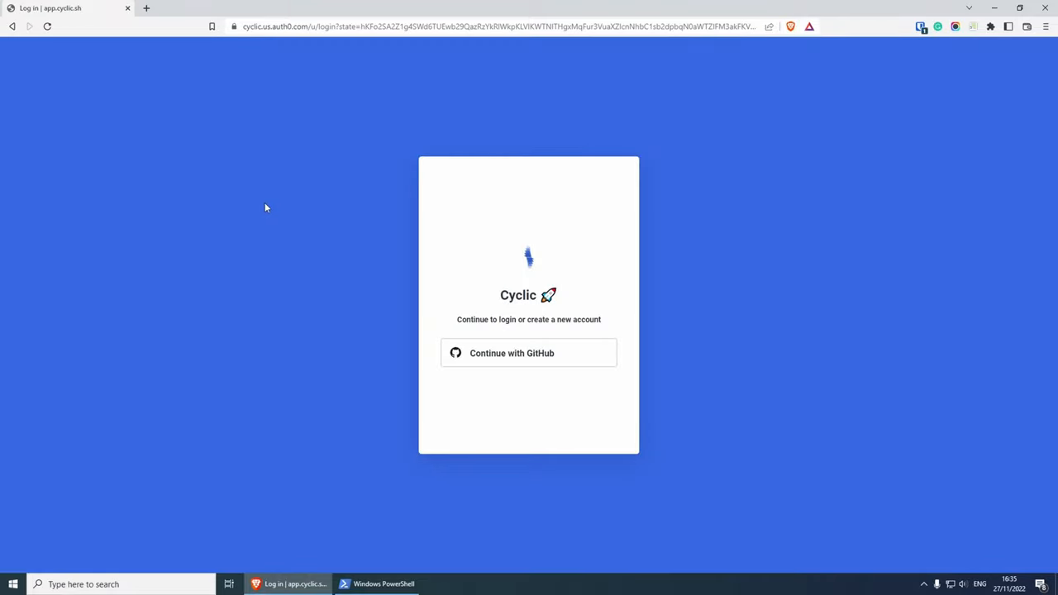
pyautogui.moveTo(600, 278)
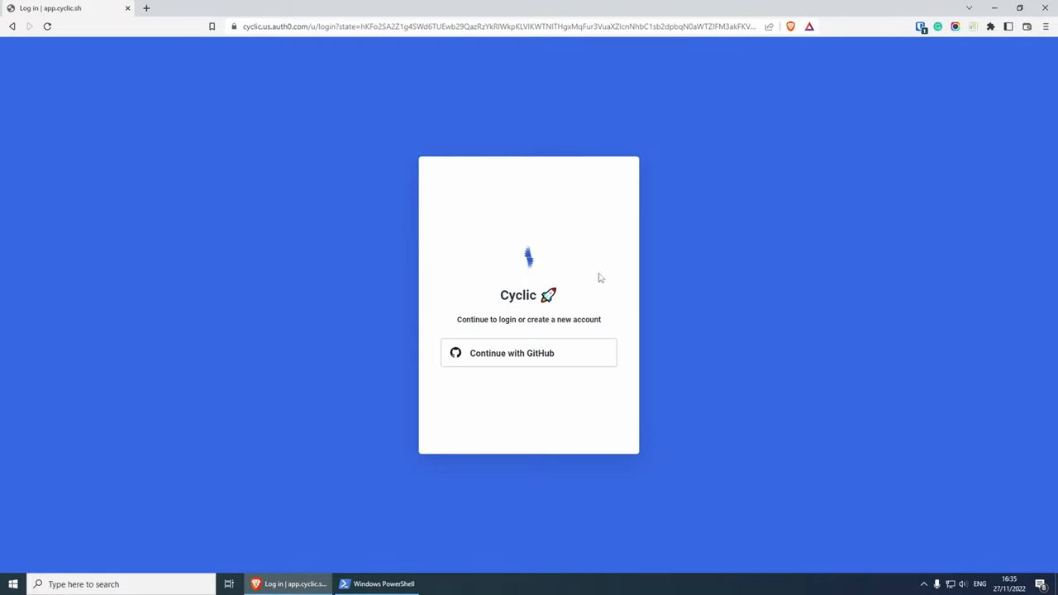
pyautogui.moveTo(333, 248)
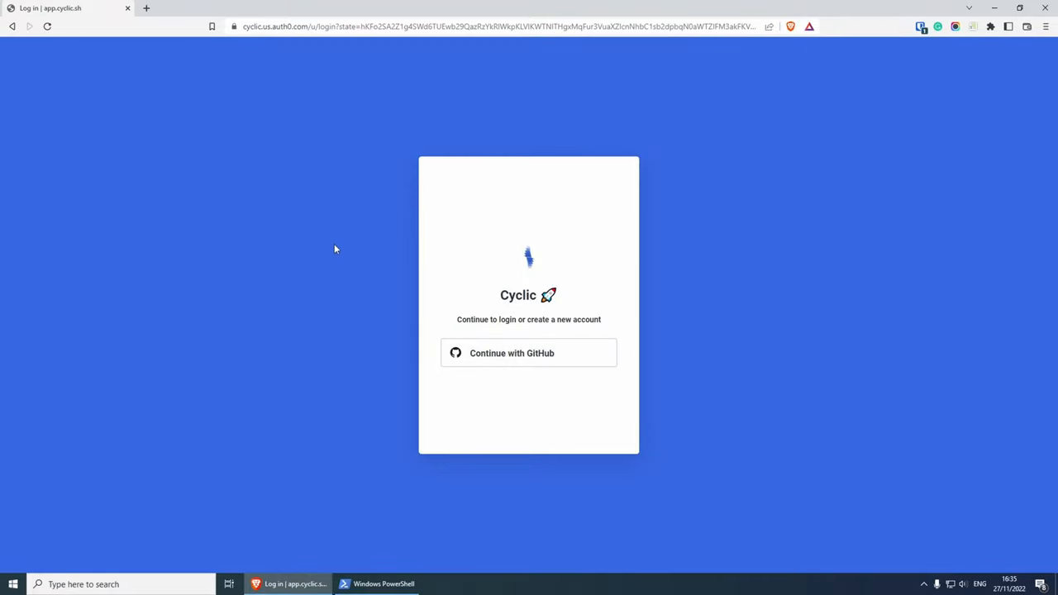
pyautogui.moveTo(519, 365)
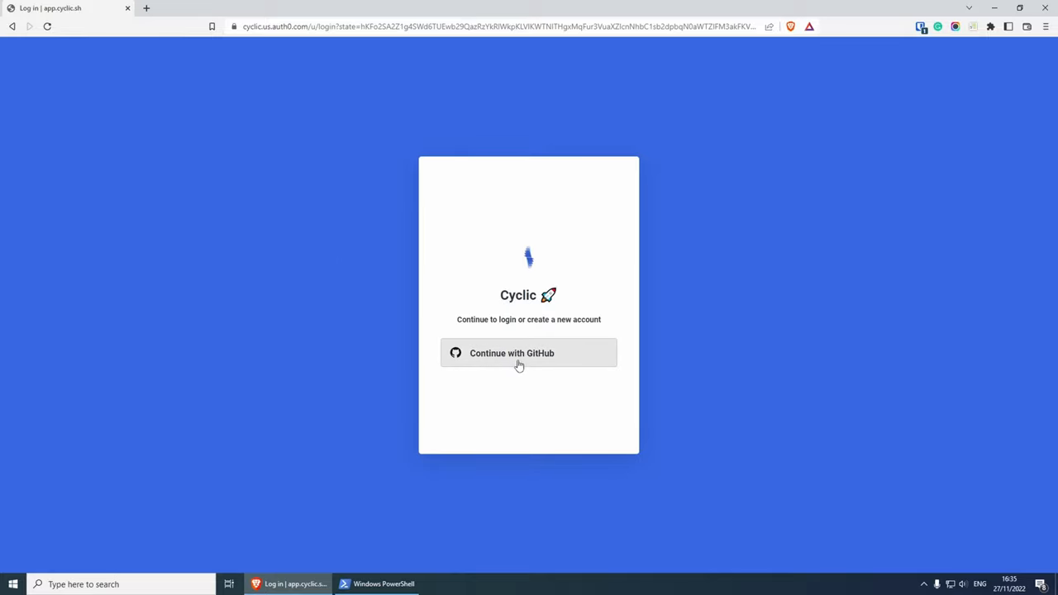
pyautogui.moveTo(333, 241)
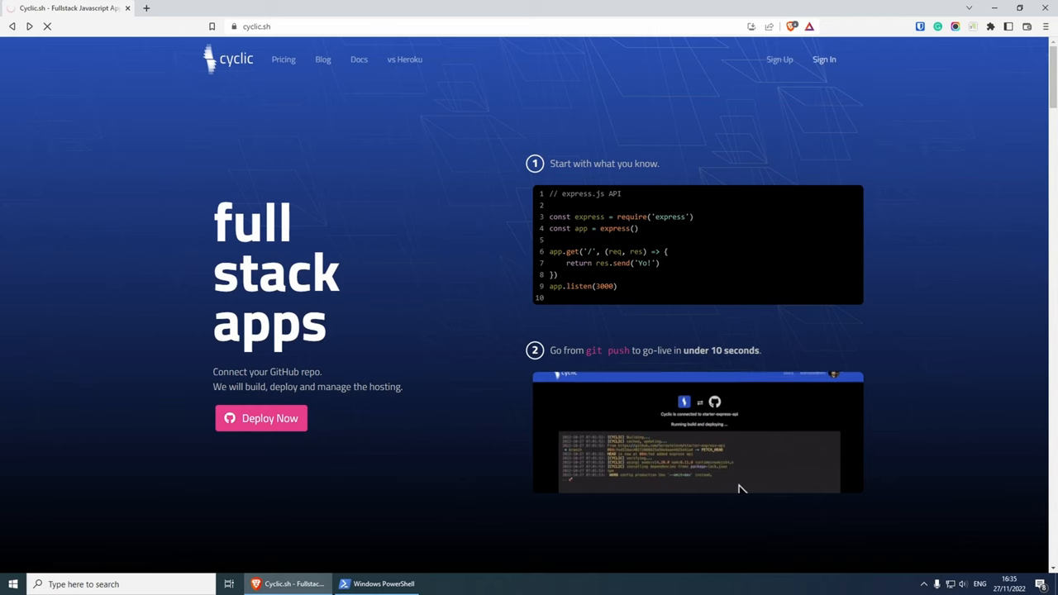
# Step: Sign in to Cyclic with the GitHub account to reach the app dashboard
pyautogui.click(823, 60)
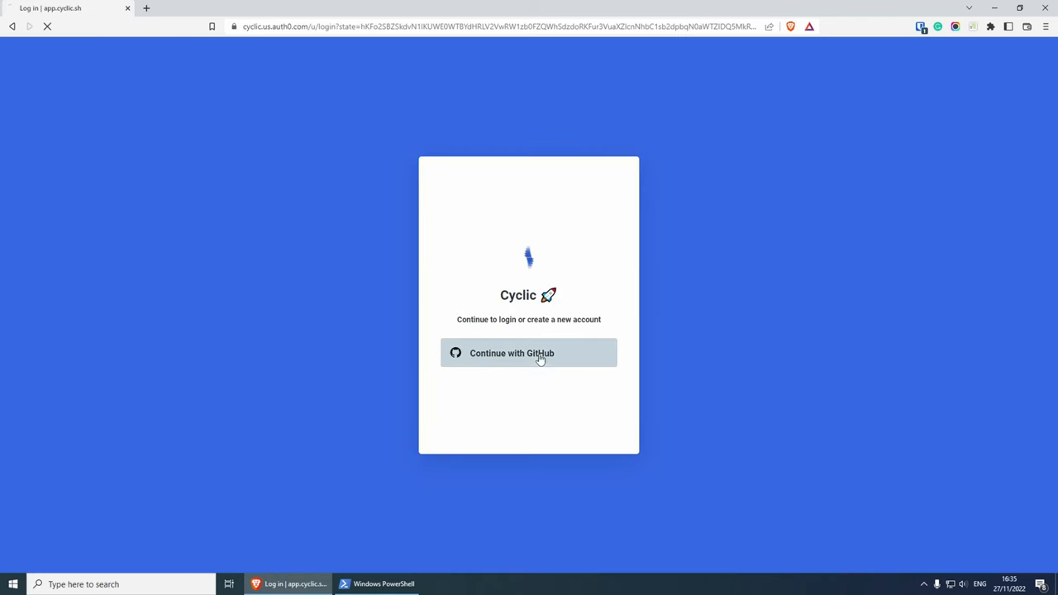
pyautogui.click(529, 353)
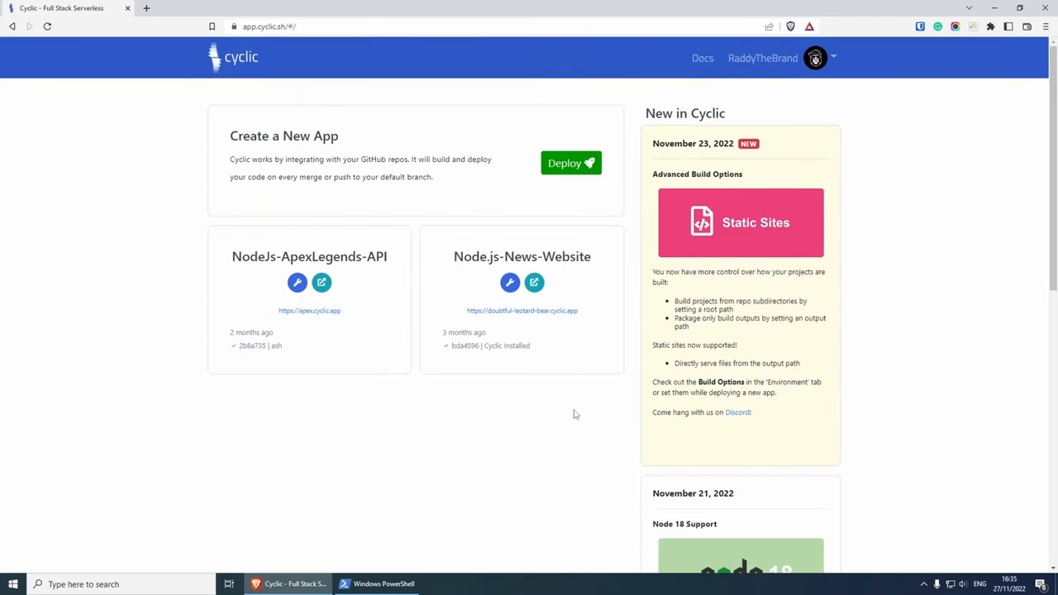
pyautogui.moveTo(225, 291)
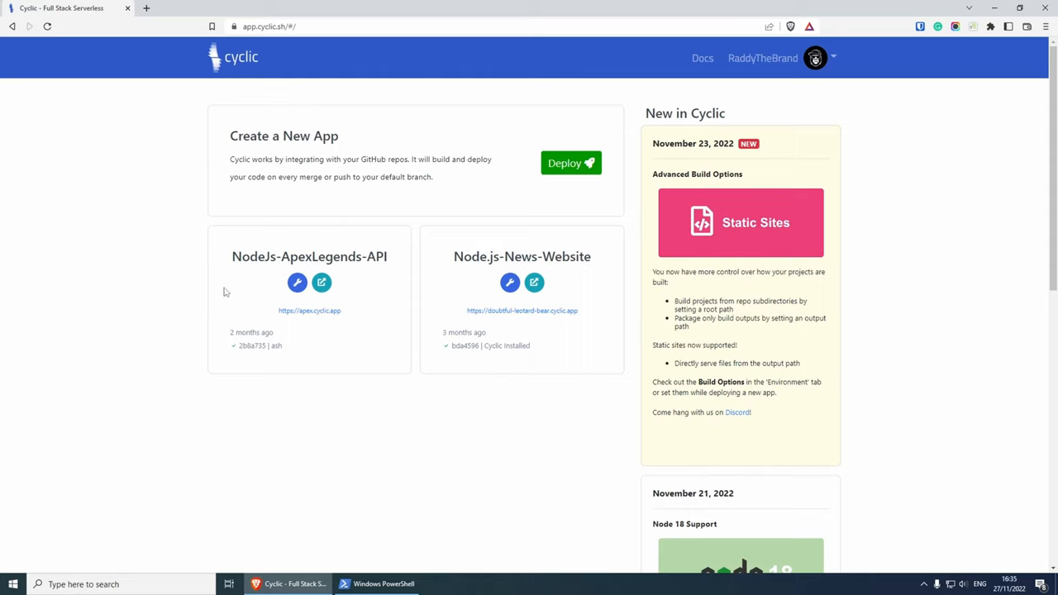
pyautogui.moveTo(546, 334)
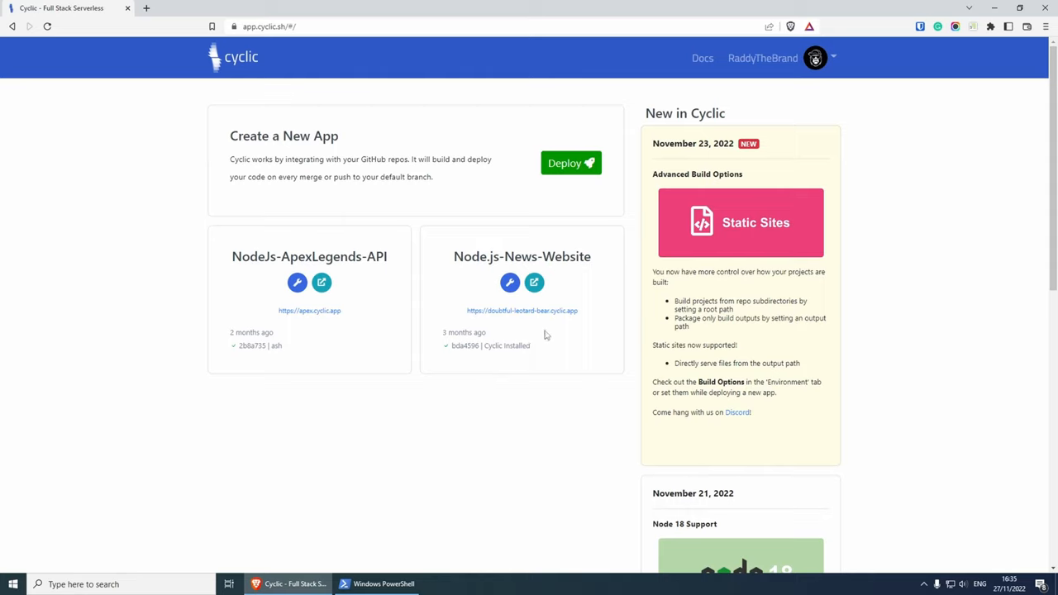
pyautogui.moveTo(416, 398)
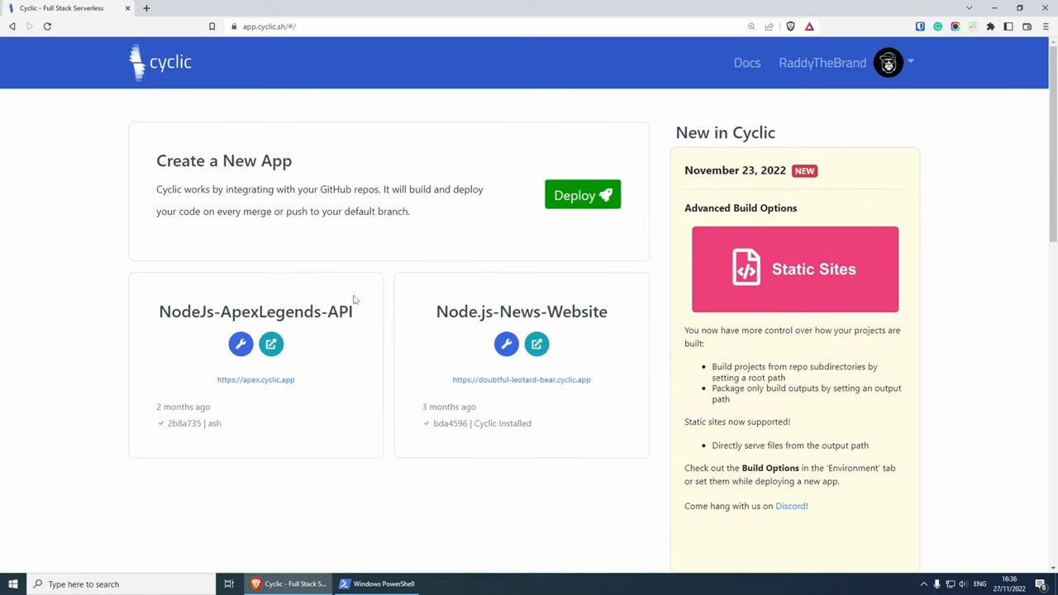
# Step: Start a new Cyclic deployment, skip the Starter Templates and choose Link Your Own
pyautogui.click(582, 195)
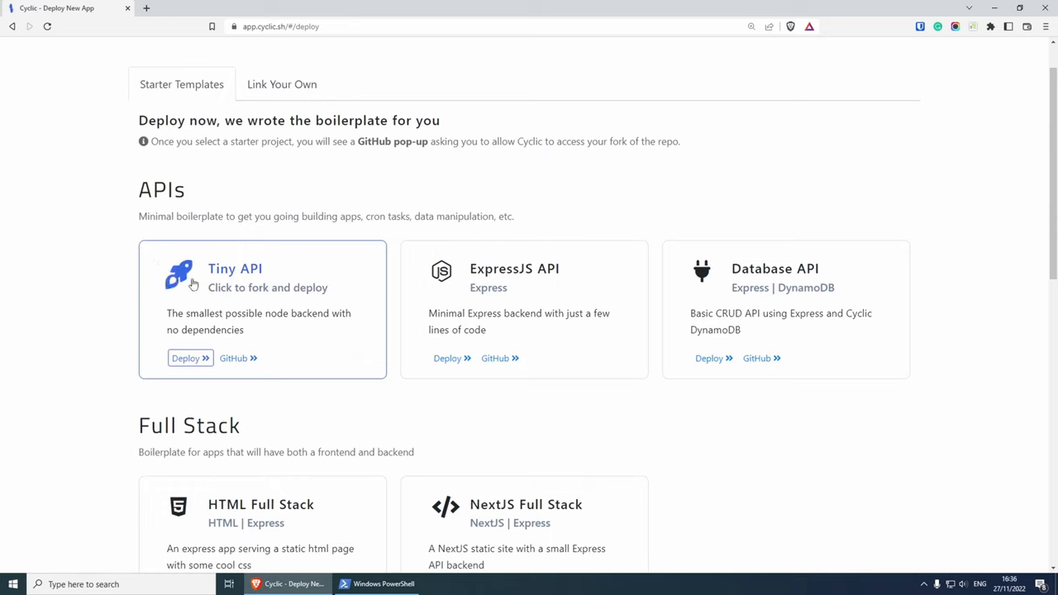
pyautogui.moveTo(513, 295)
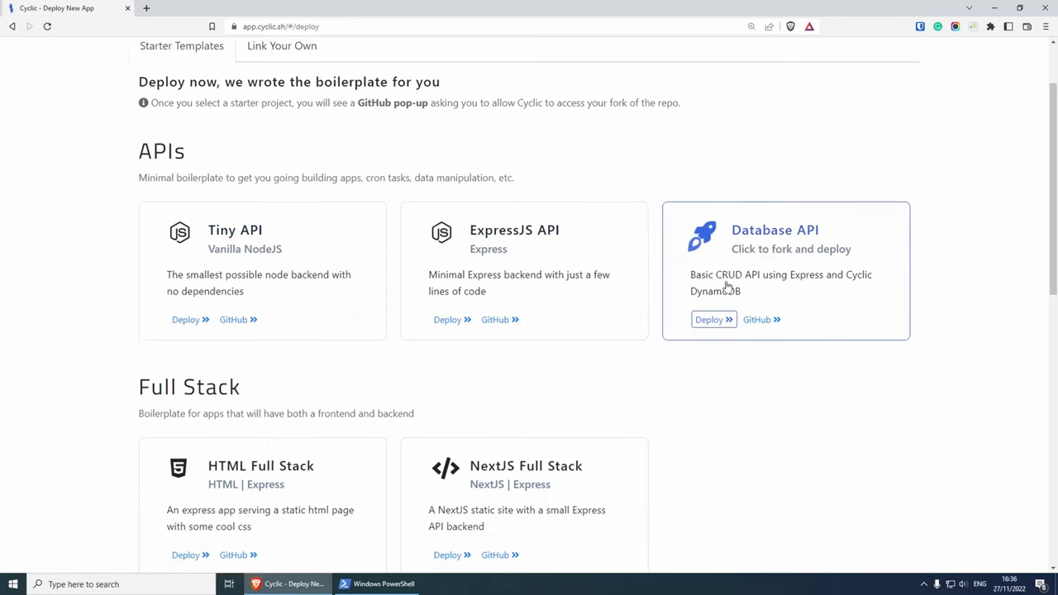
pyautogui.scroll(-3)
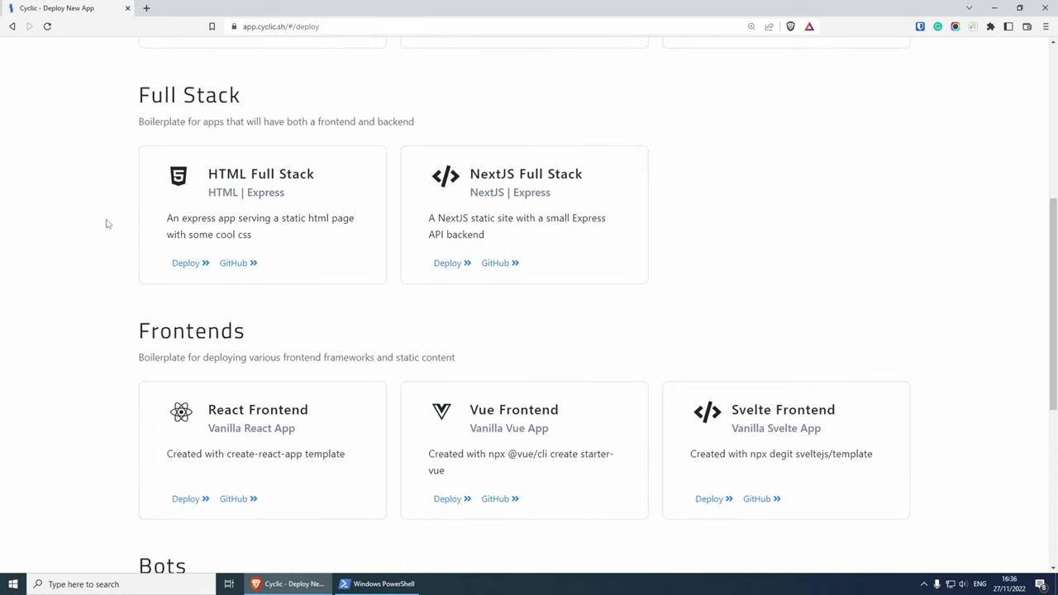
pyautogui.scroll(-3)
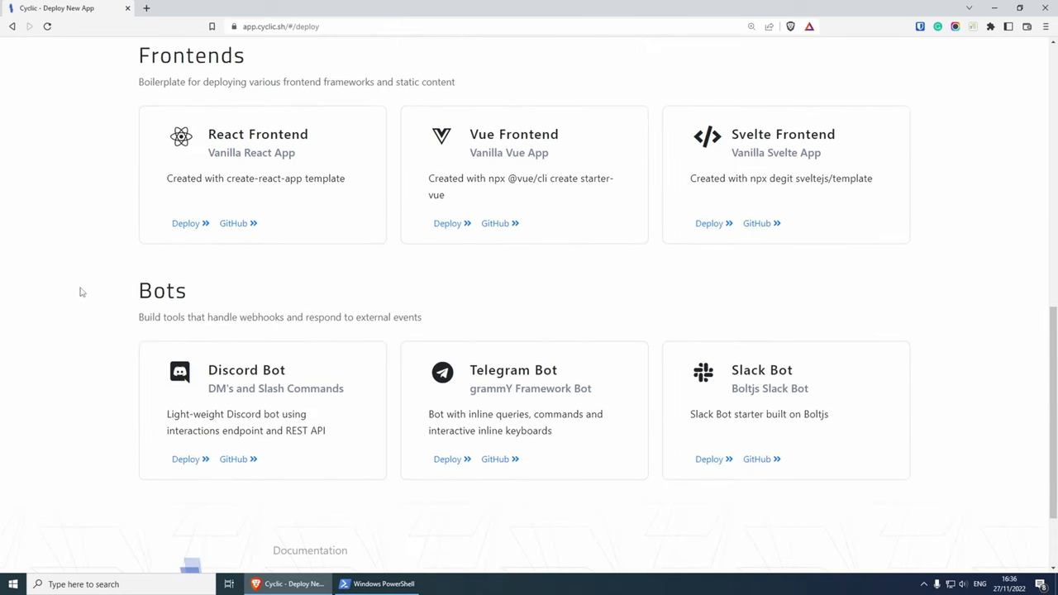
pyautogui.scroll(3)
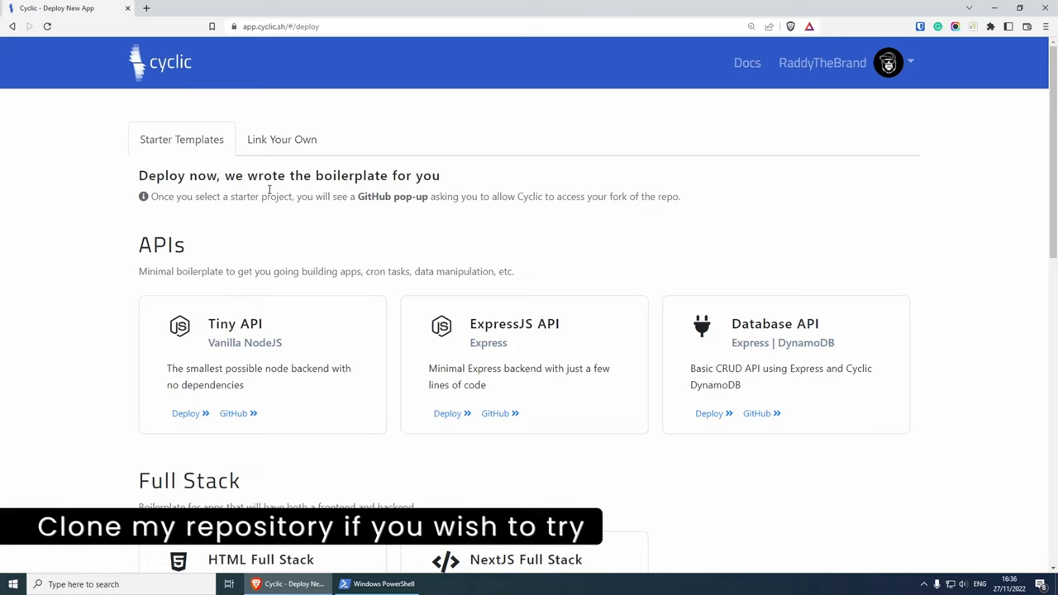
pyautogui.click(281, 139)
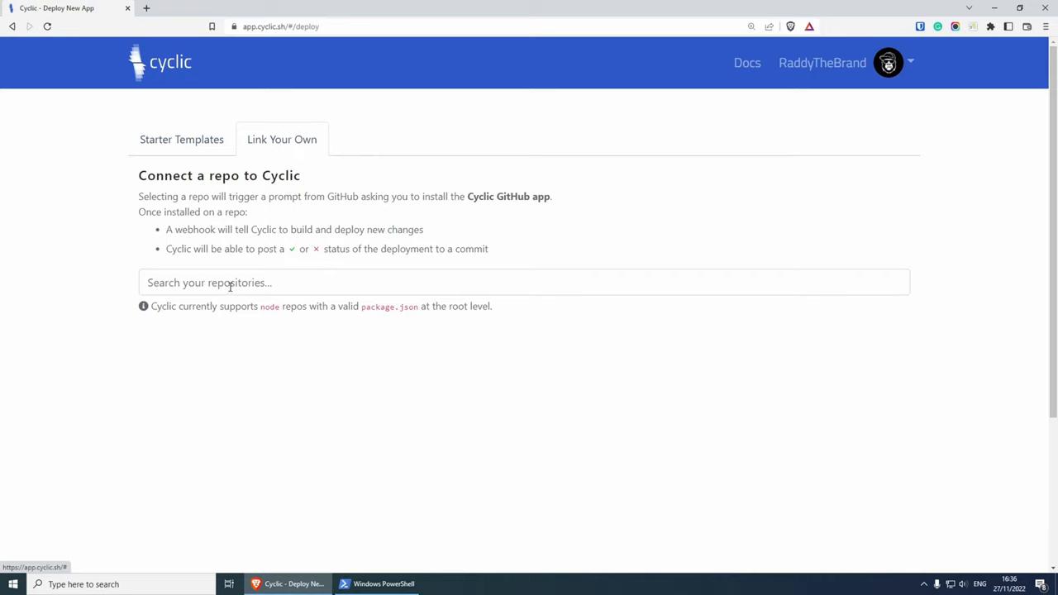
# Step: Search 'news' and connect Cyclic to the Node.js-News-Clone-Deploy repository
pyautogui.click(524, 281)
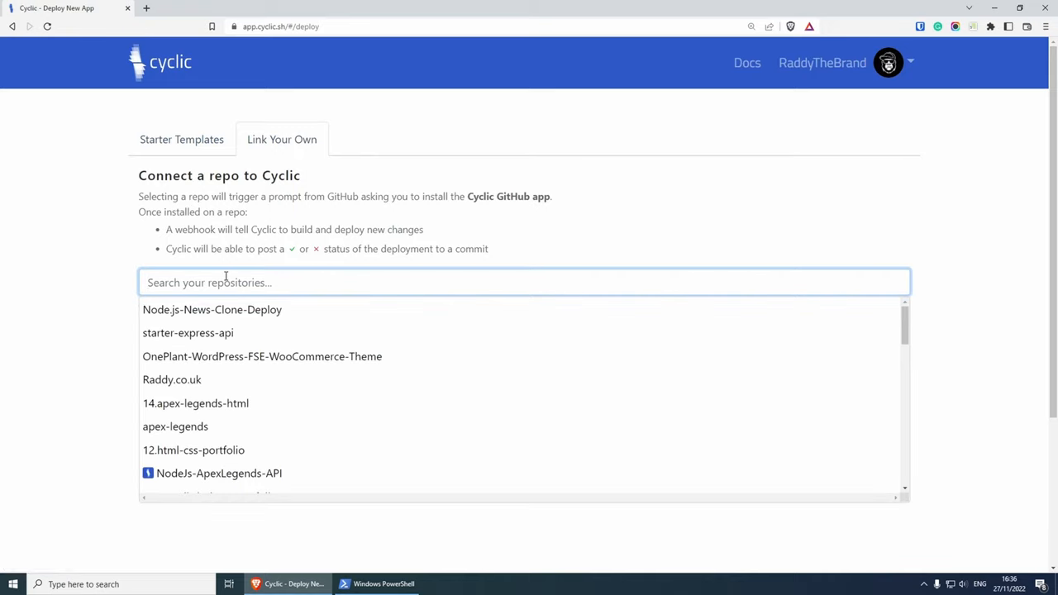
pyautogui.write('news')
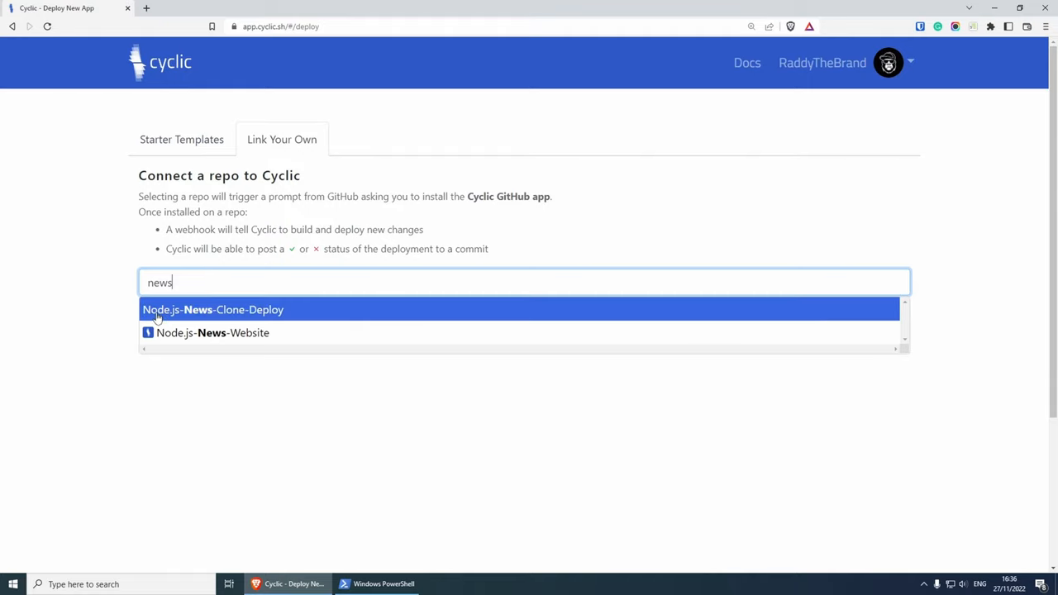
pyautogui.moveTo(273, 311)
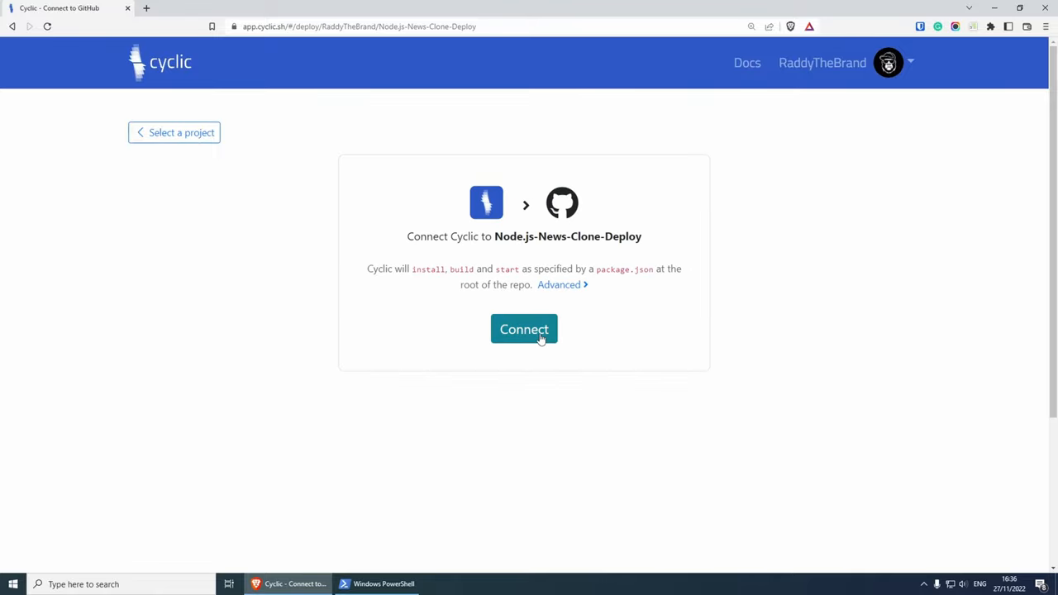
pyautogui.click(523, 329)
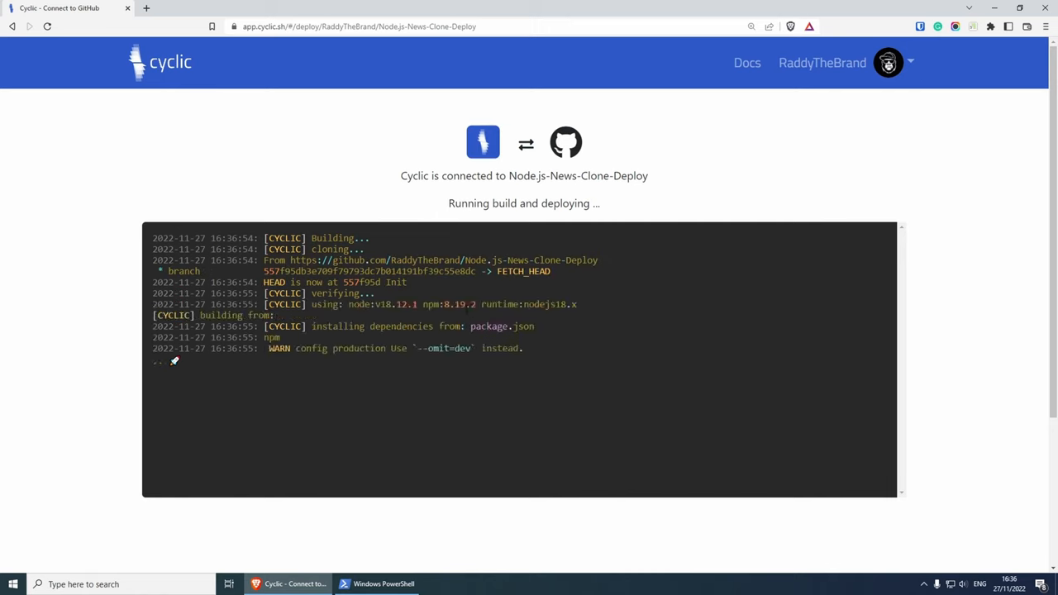
# Step: Follow the build log to "You're Live!" and launch good-gold-worm-wig.cyclic.app
pyautogui.scroll(-3)
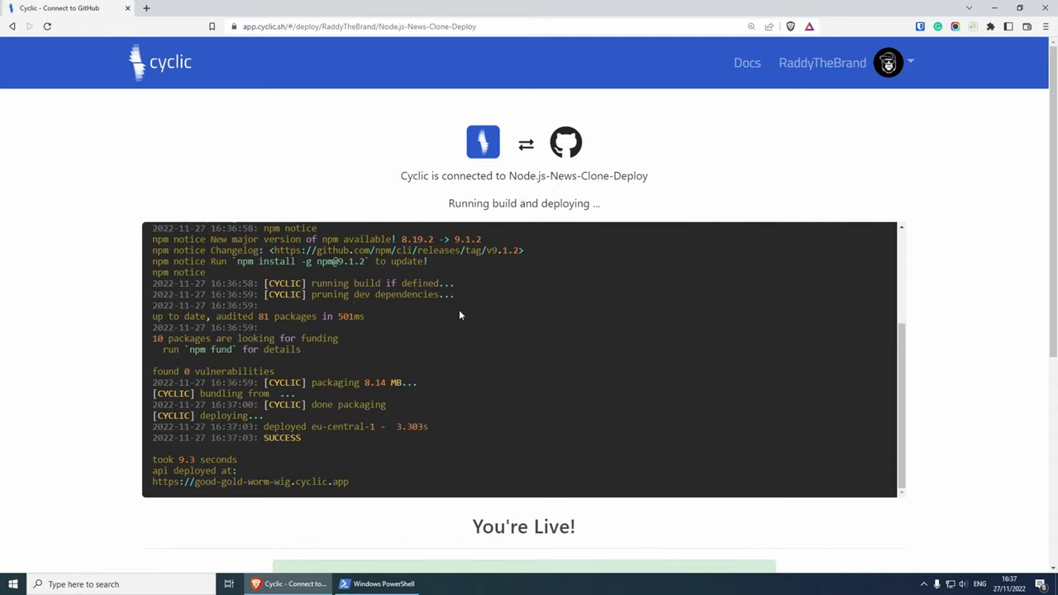
pyautogui.scroll(-3)
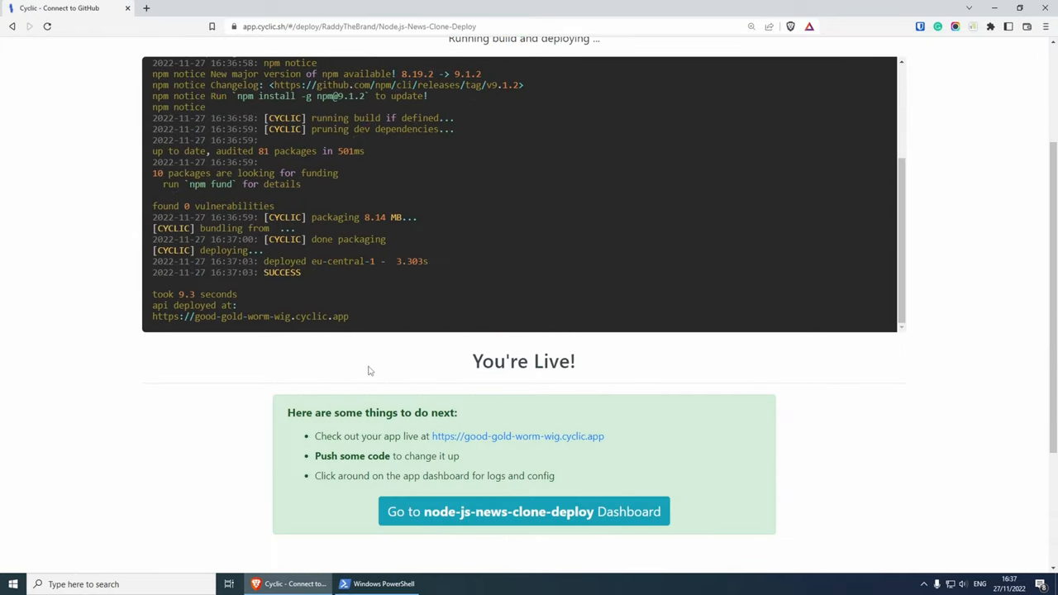
pyautogui.scroll(-3)
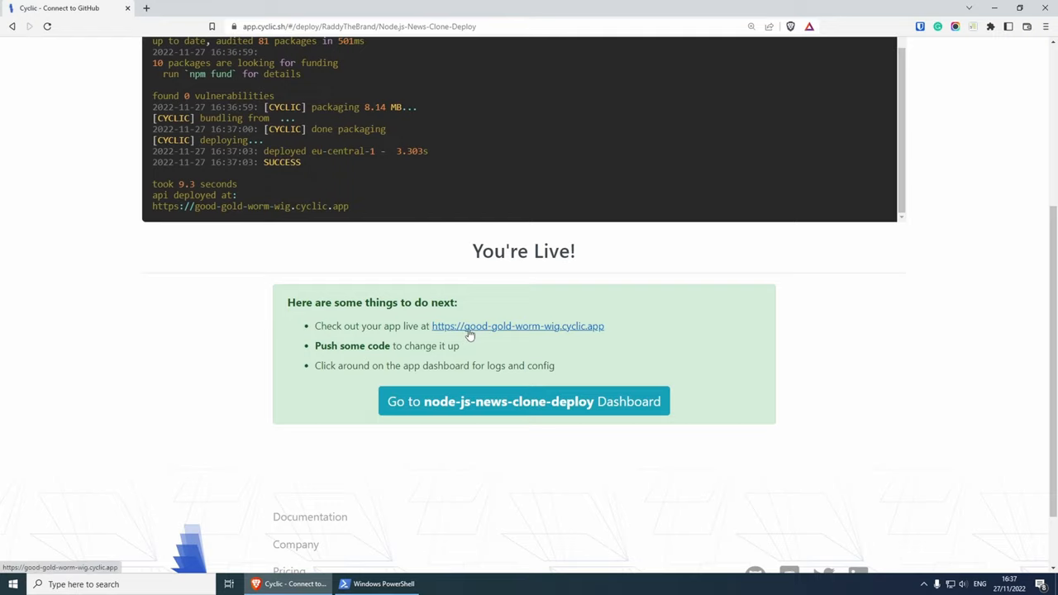
pyautogui.moveTo(491, 331)
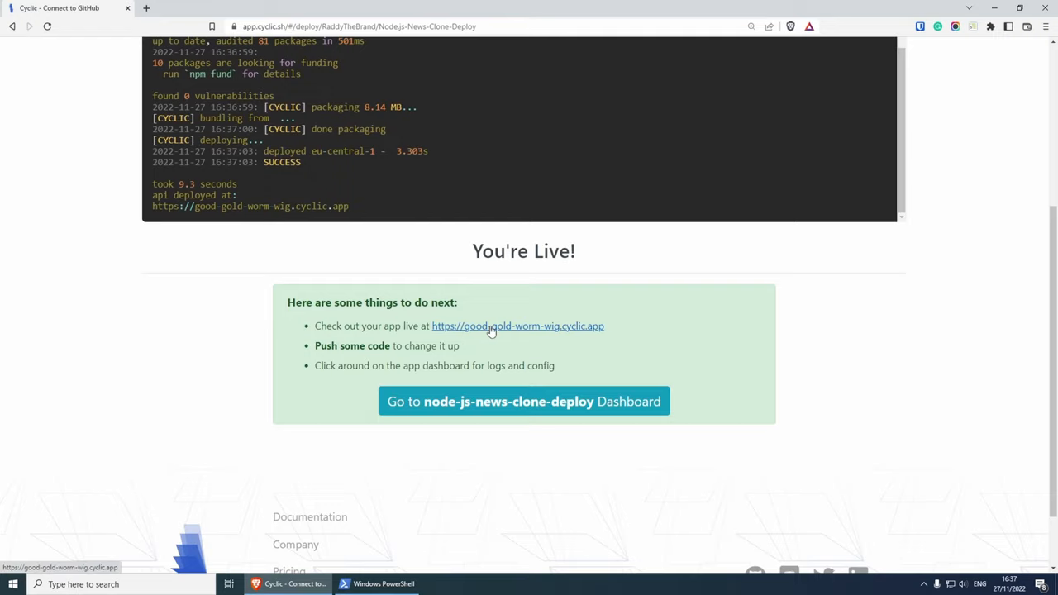
pyautogui.click(518, 326)
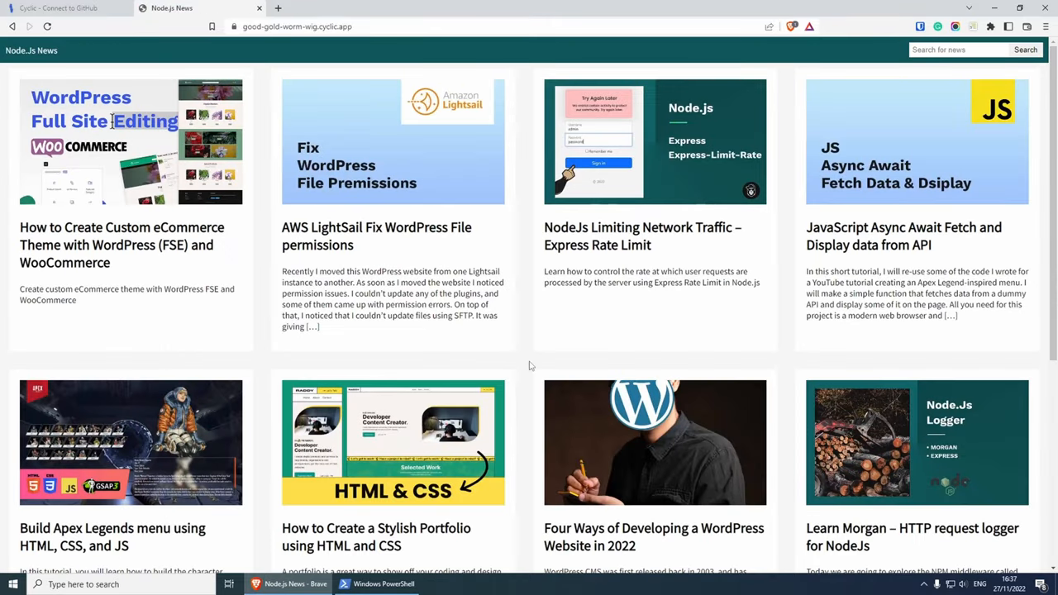
# Step: Look over the live Node.js News article cards, then return to the Cyclic results page
pyautogui.click(123, 245)
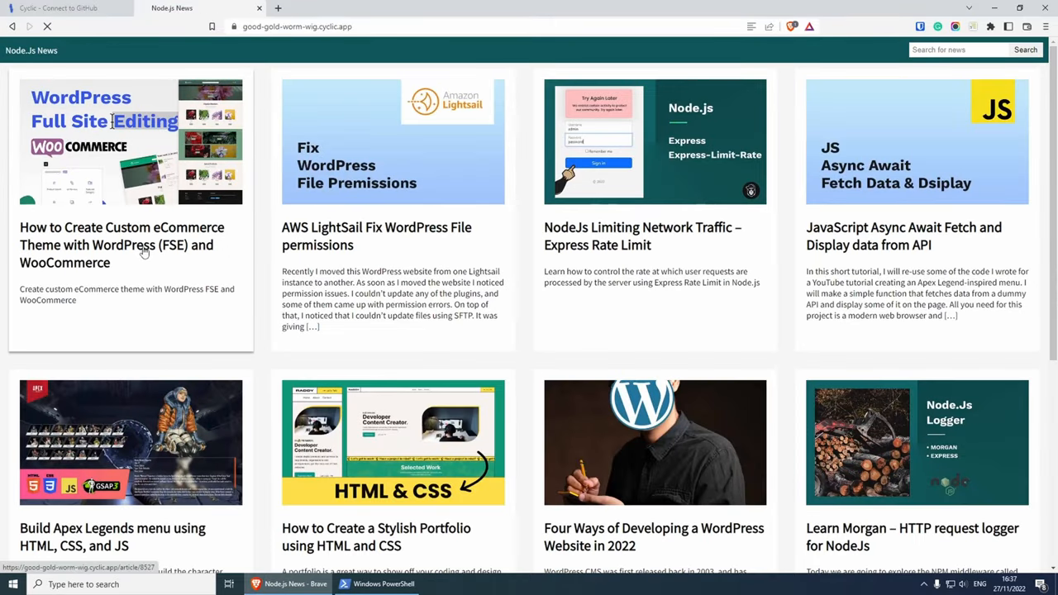
pyautogui.click(123, 235)
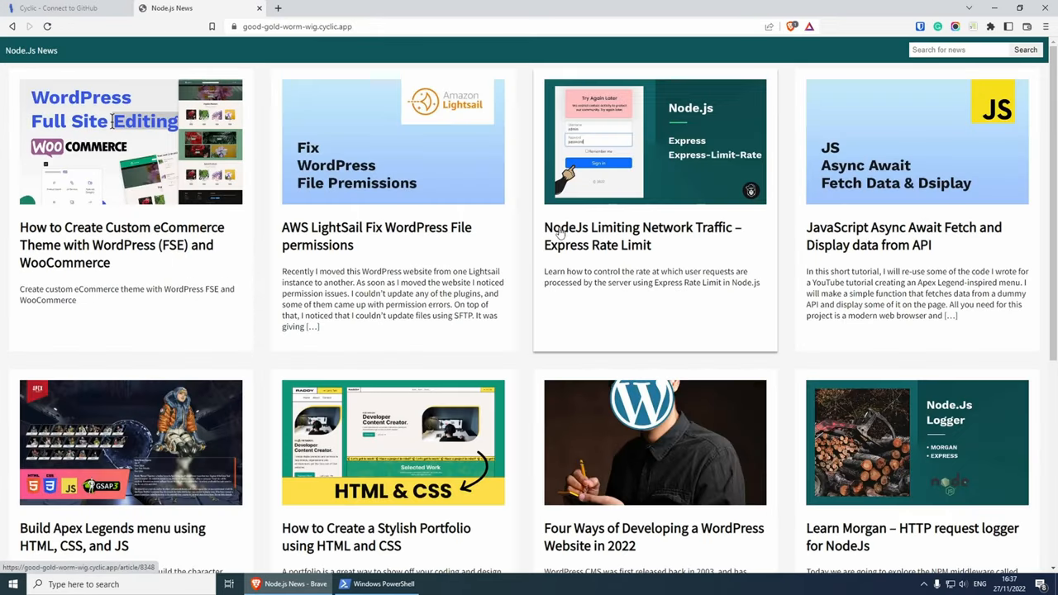
pyautogui.moveTo(436, 281)
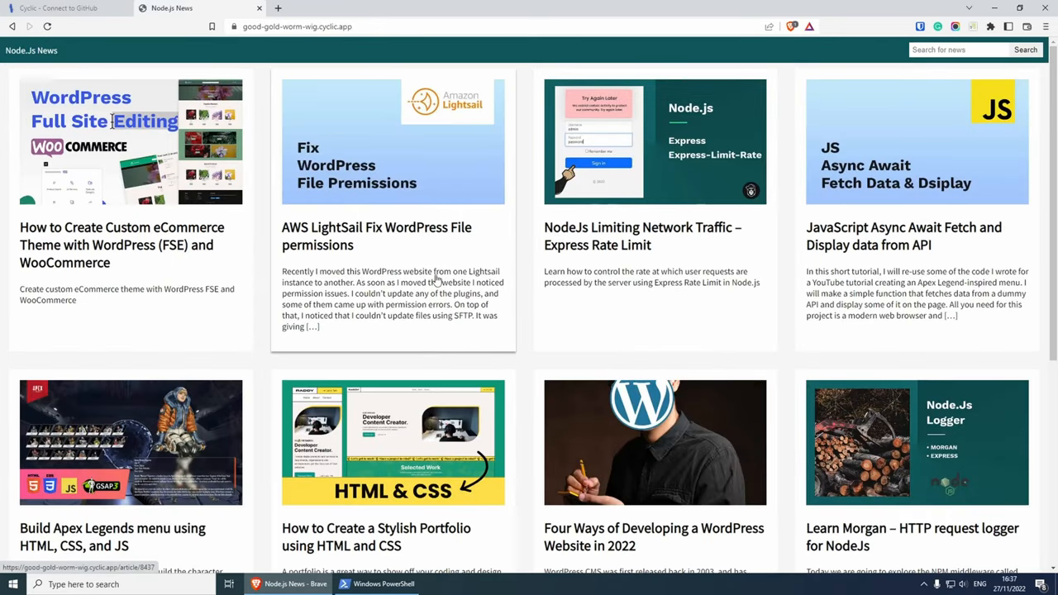
pyautogui.click(58, 6)
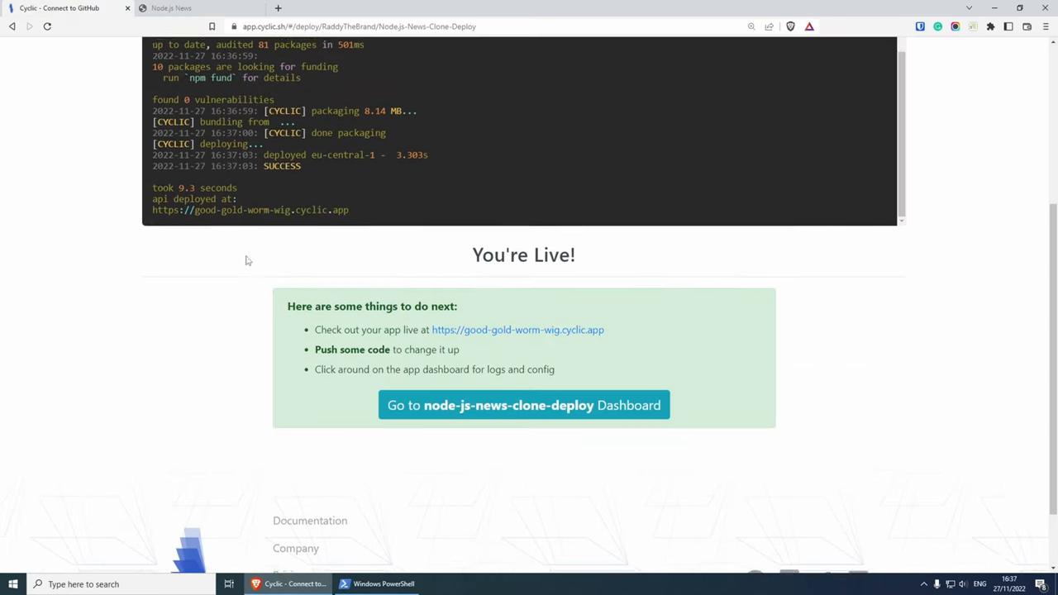
# Step: Review the Node.js-News-Clone-Deploy dashboard overview with its URL, repository and metrics
pyautogui.scroll(3)
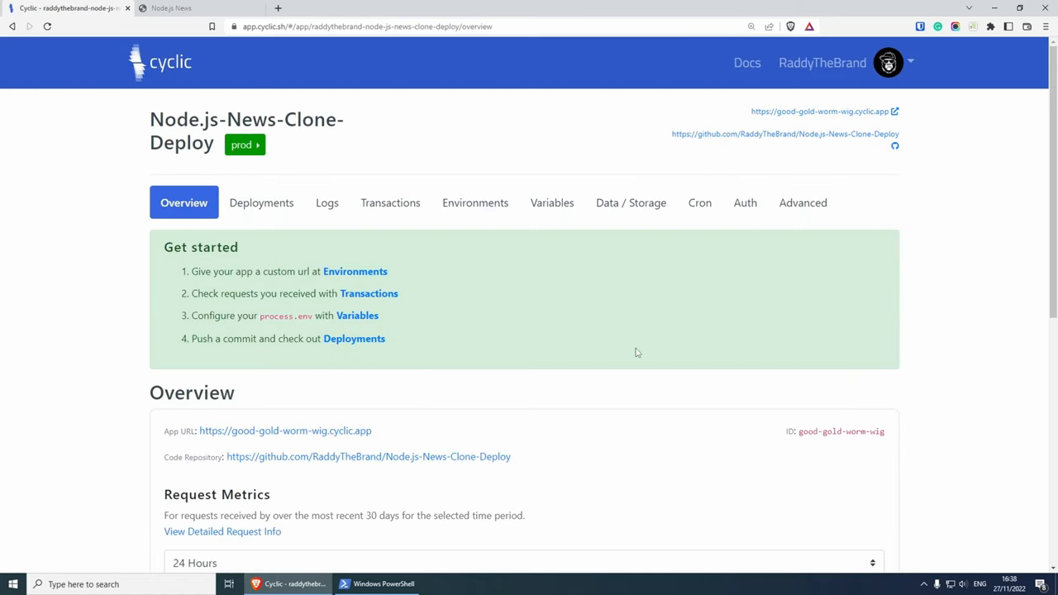
pyautogui.scroll(-3)
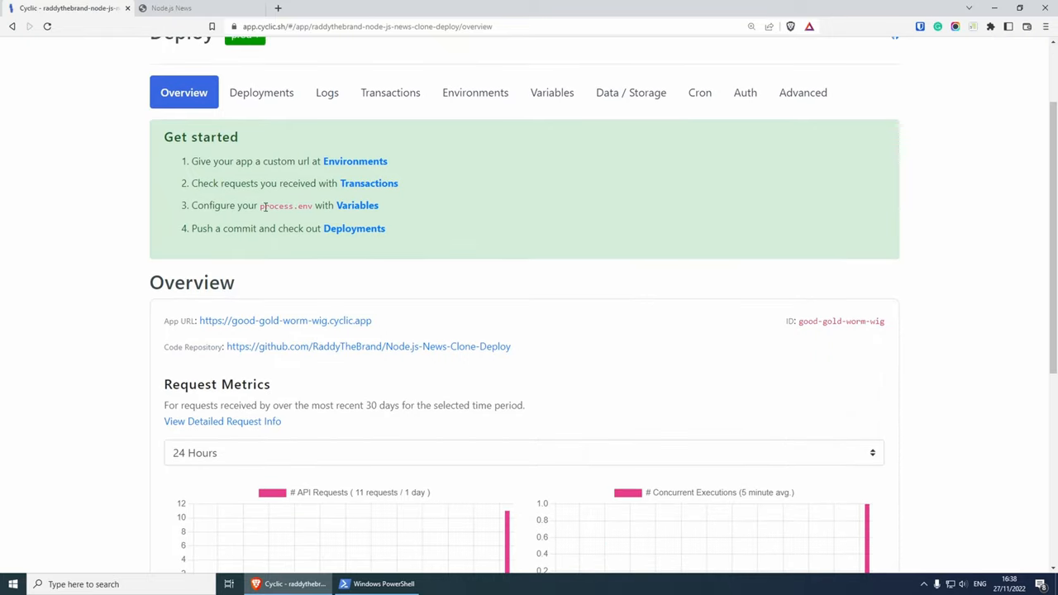
pyautogui.scroll(3)
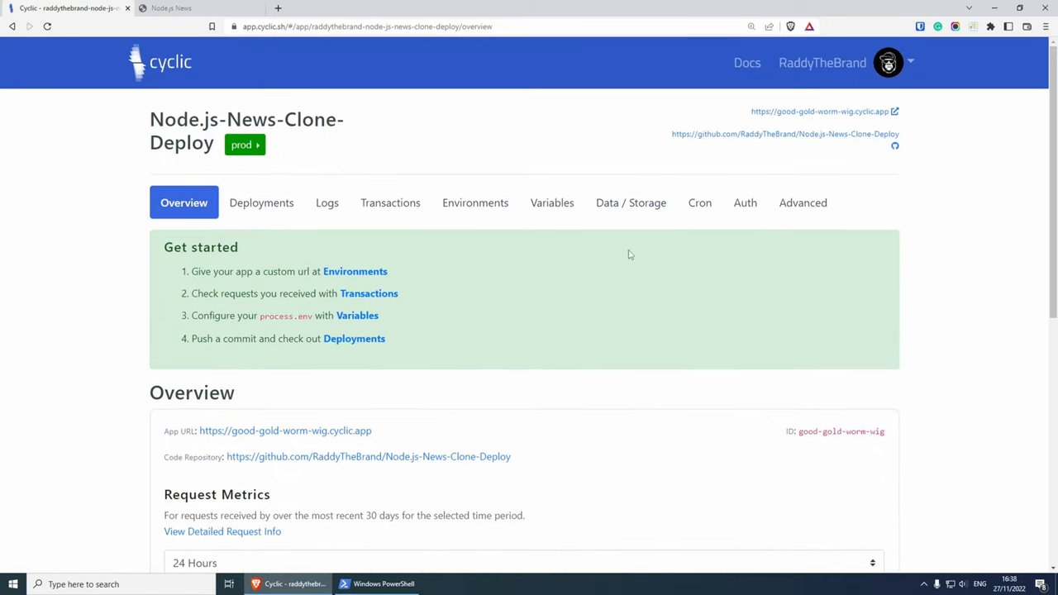
pyautogui.moveTo(625, 314)
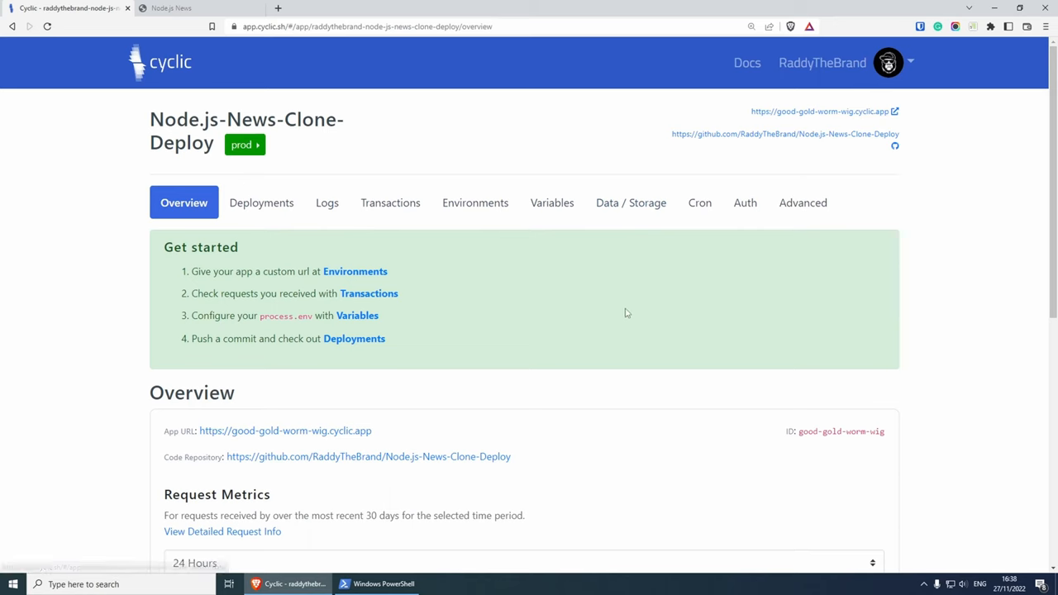
pyautogui.moveTo(744, 202)
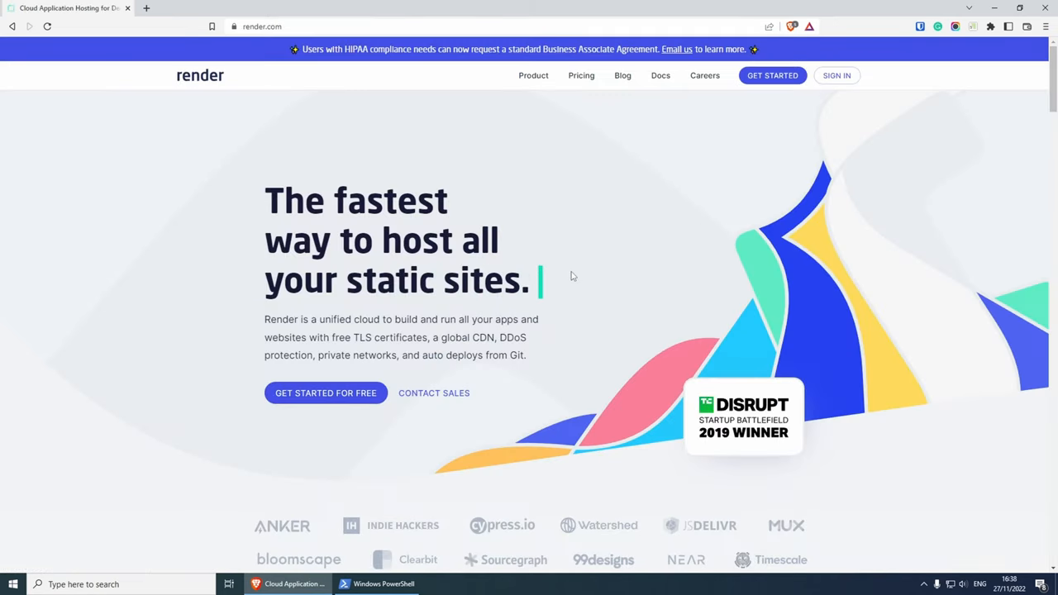
# Step: Sign in to Render with the GitHub account to reach the dashboard overview
pyautogui.click(772, 76)
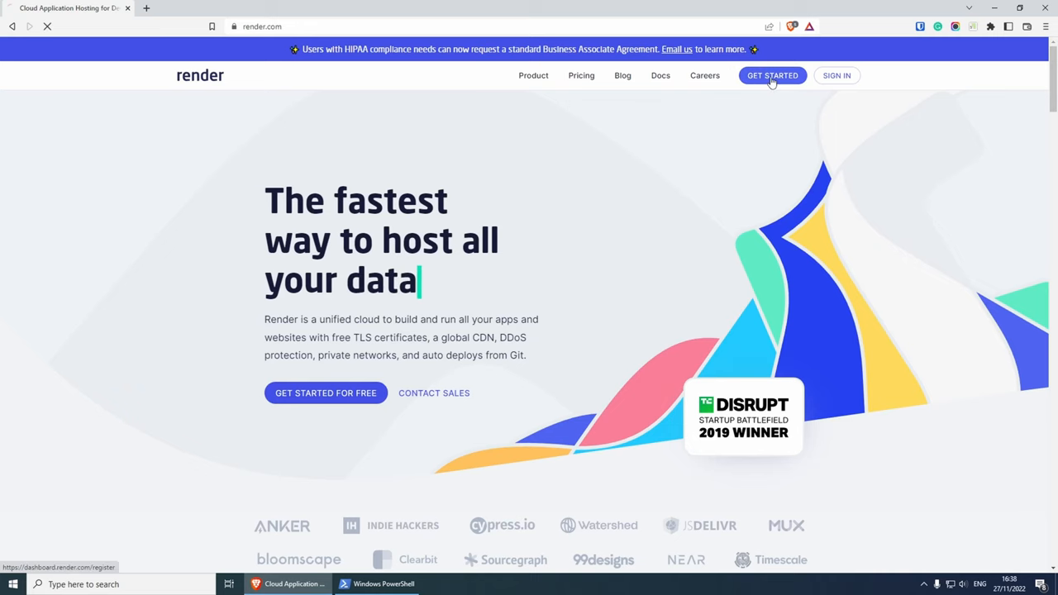
pyautogui.click(771, 76)
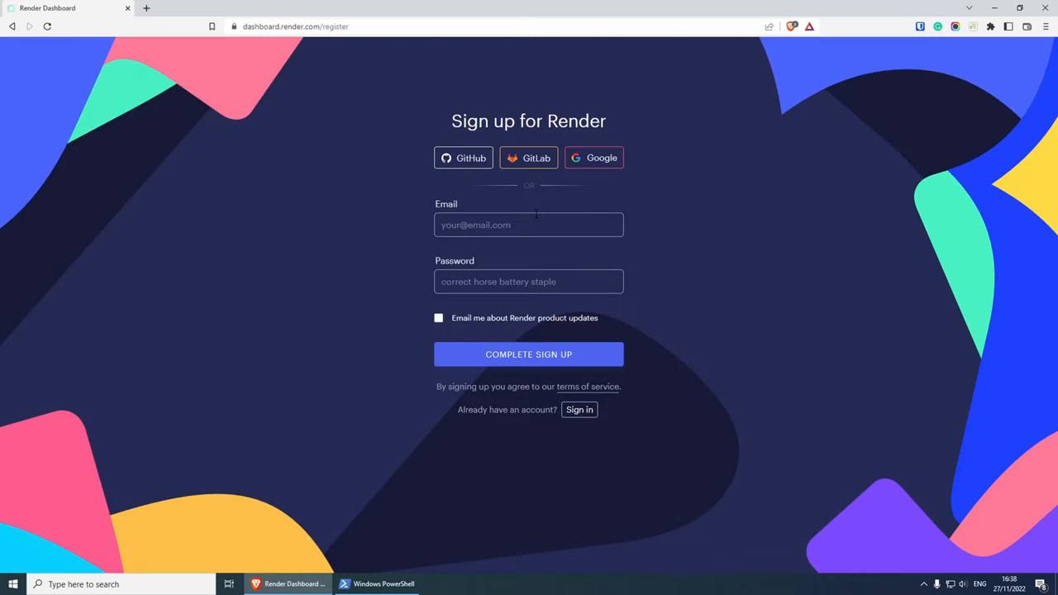
pyautogui.moveTo(465, 178)
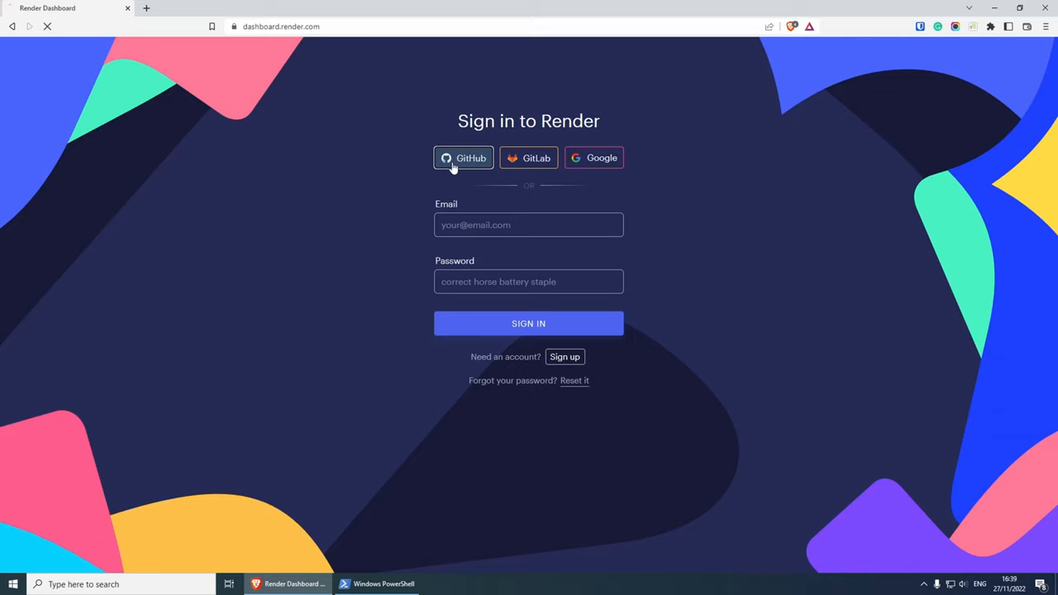
pyautogui.click(463, 159)
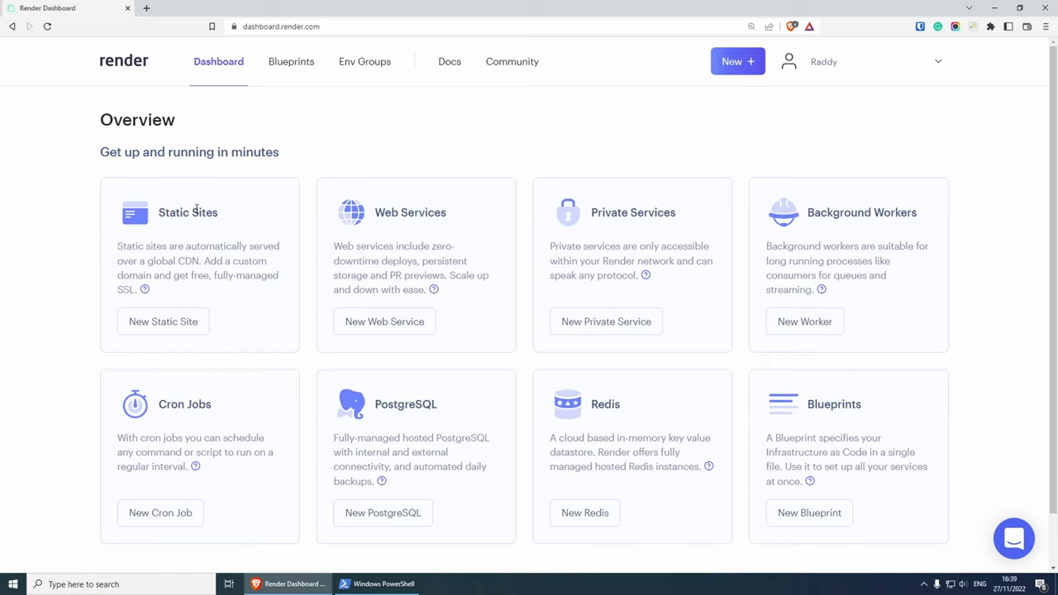
pyautogui.moveTo(601, 228)
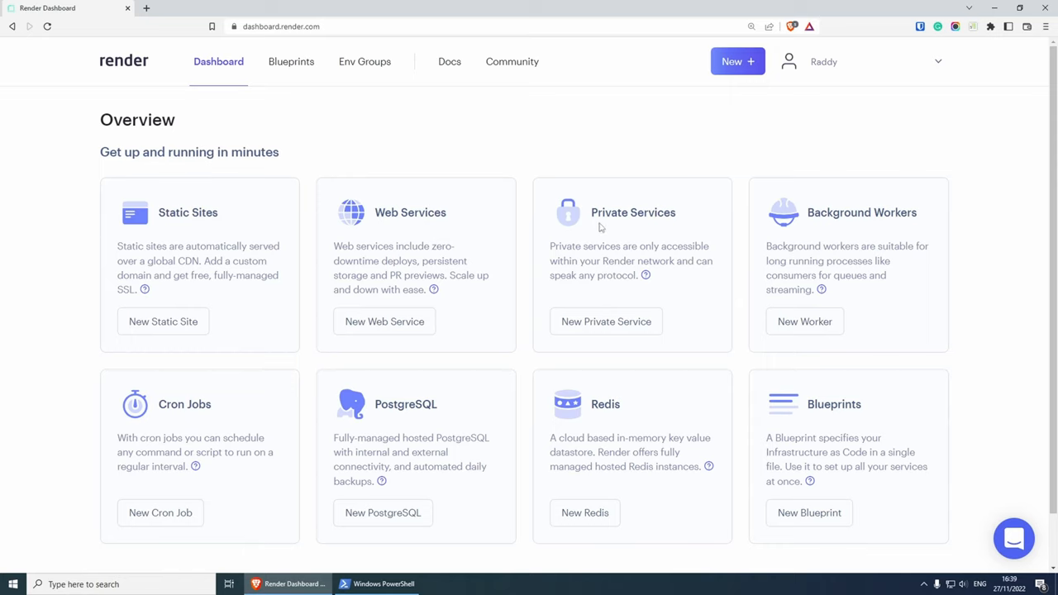
pyautogui.moveTo(297, 412)
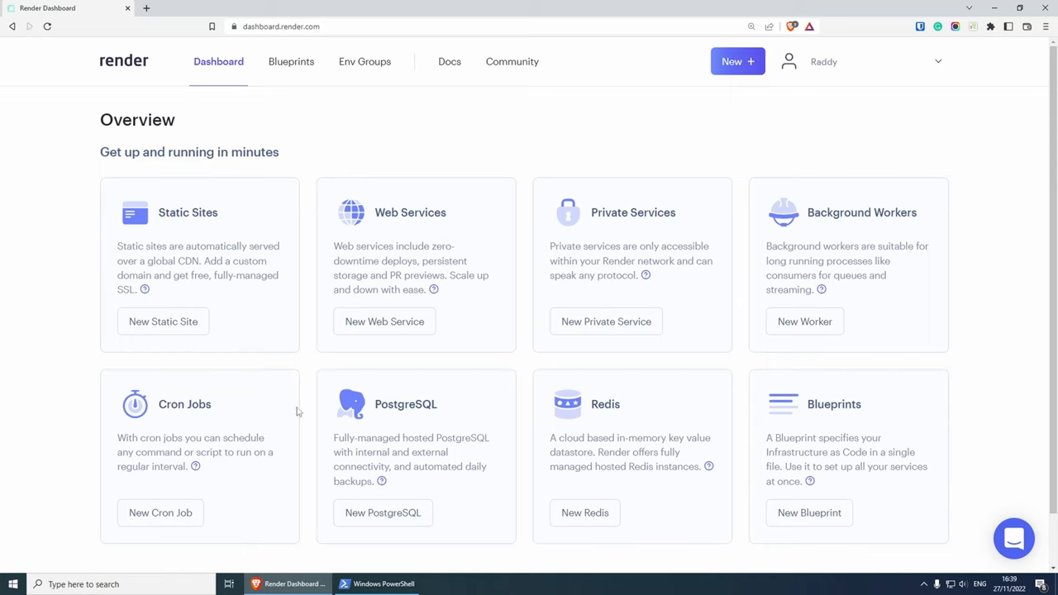
pyautogui.moveTo(429, 202)
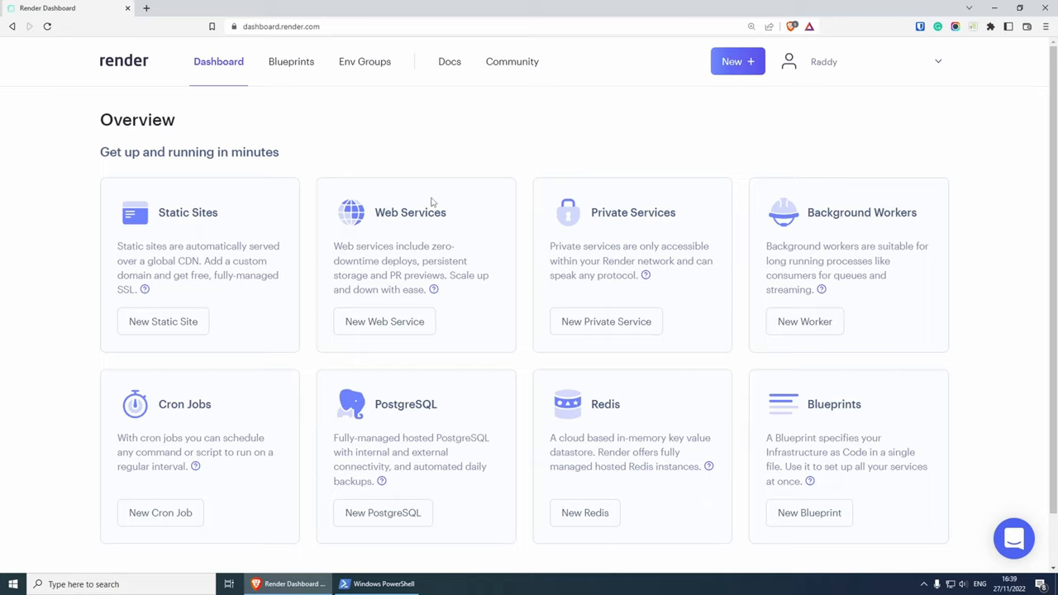
pyautogui.moveTo(373, 333)
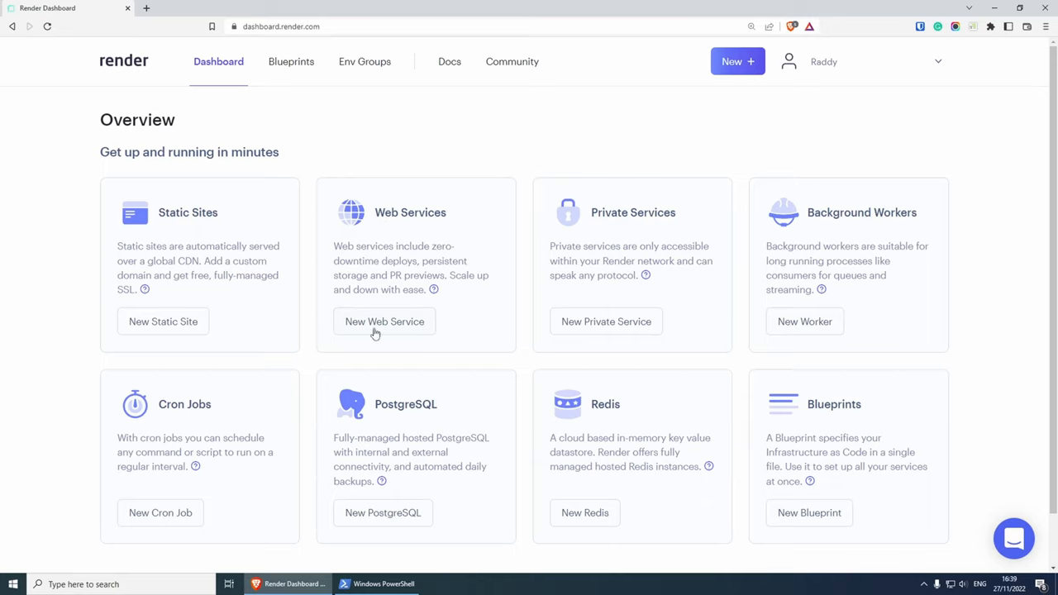
# Step: Create a new Render web service and connect the Node.js-News-Clone-Deploy repository
pyautogui.click(384, 321)
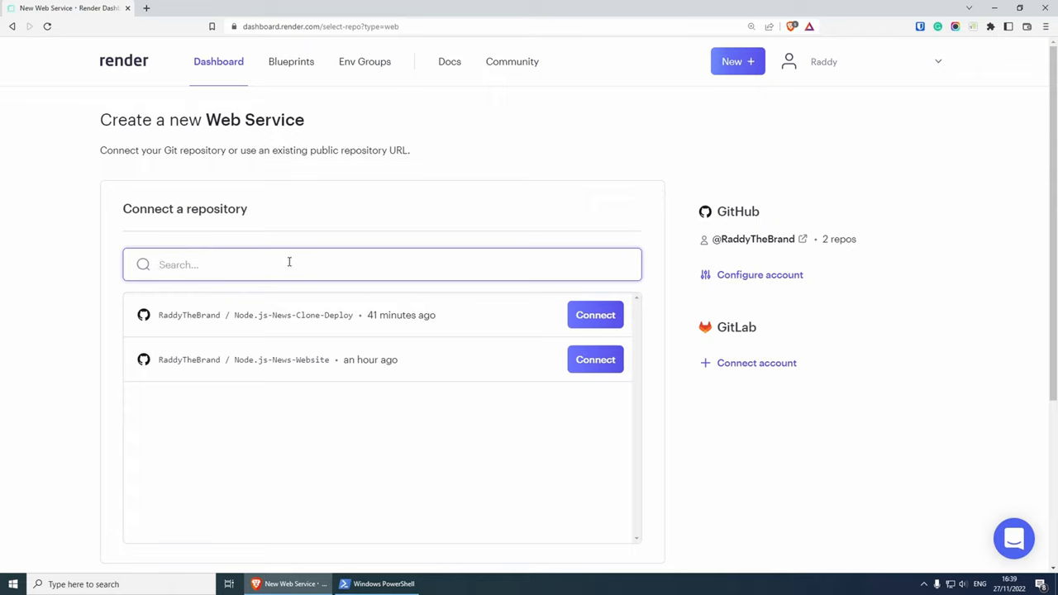
pyautogui.write('news')
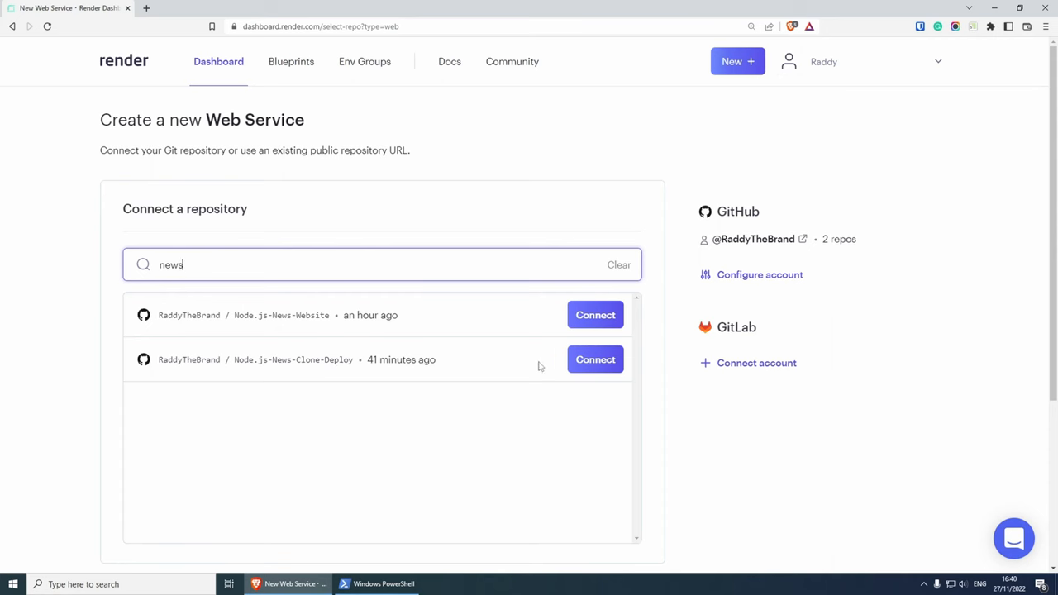
pyautogui.click(595, 359)
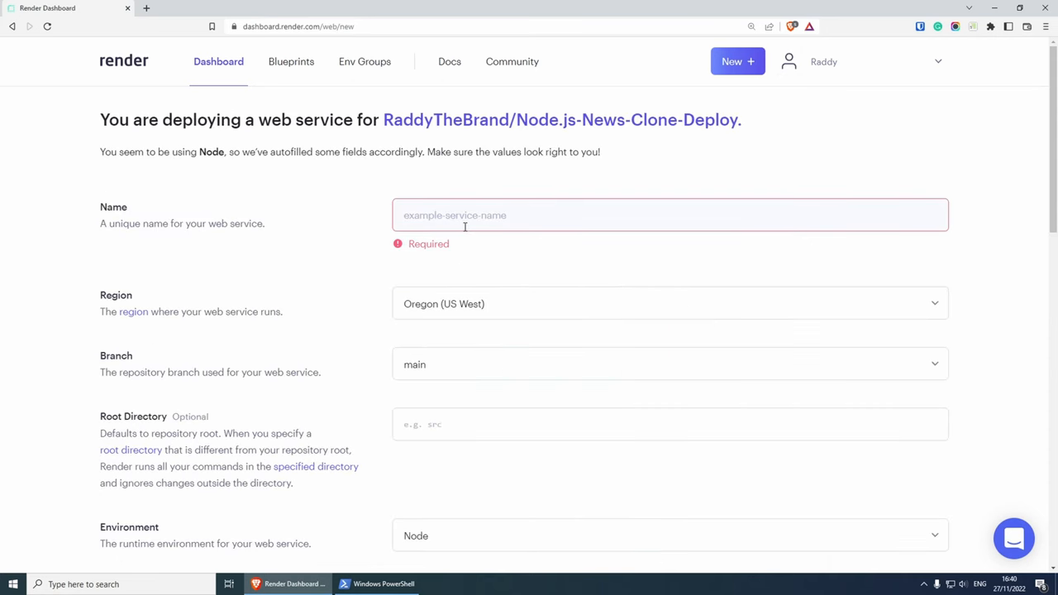
# Step: Name the service 'News Website' and set its region to Frankfurt (EU Central)
pyautogui.write('News Website')
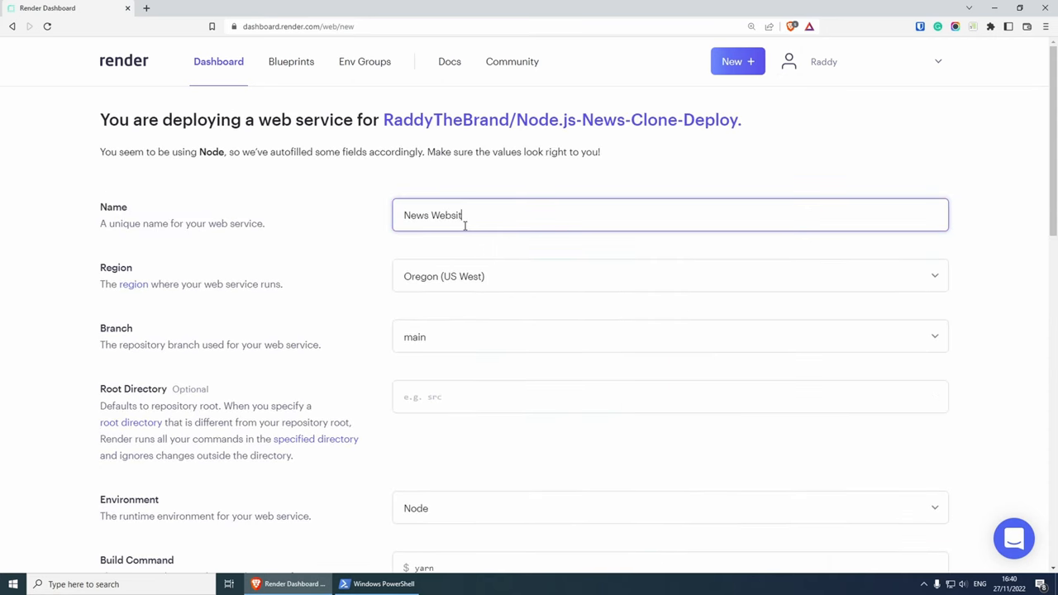
pyautogui.scroll(-3)
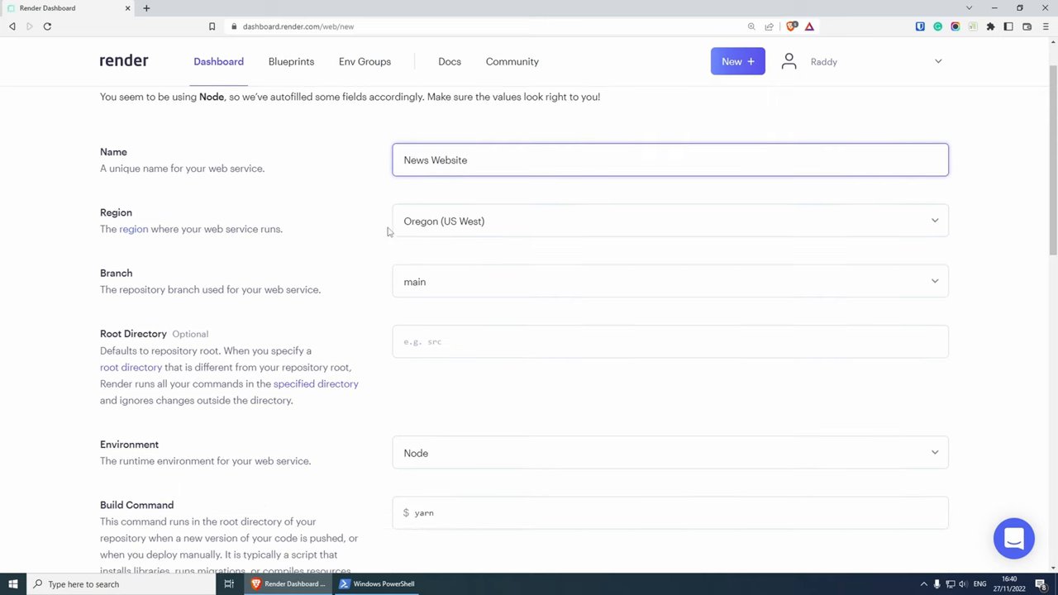
pyautogui.click(670, 221)
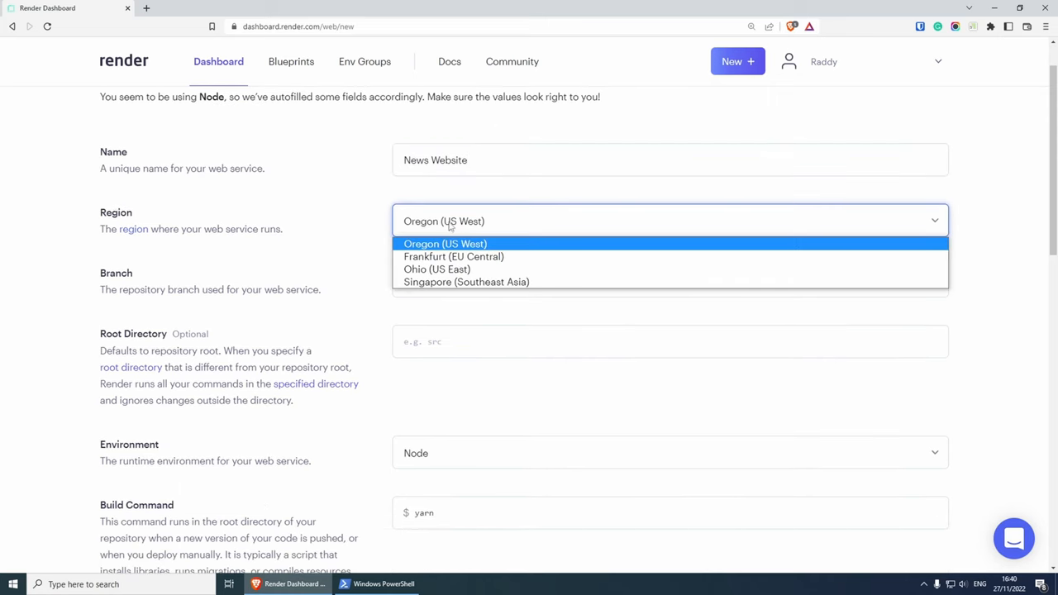
pyautogui.click(453, 256)
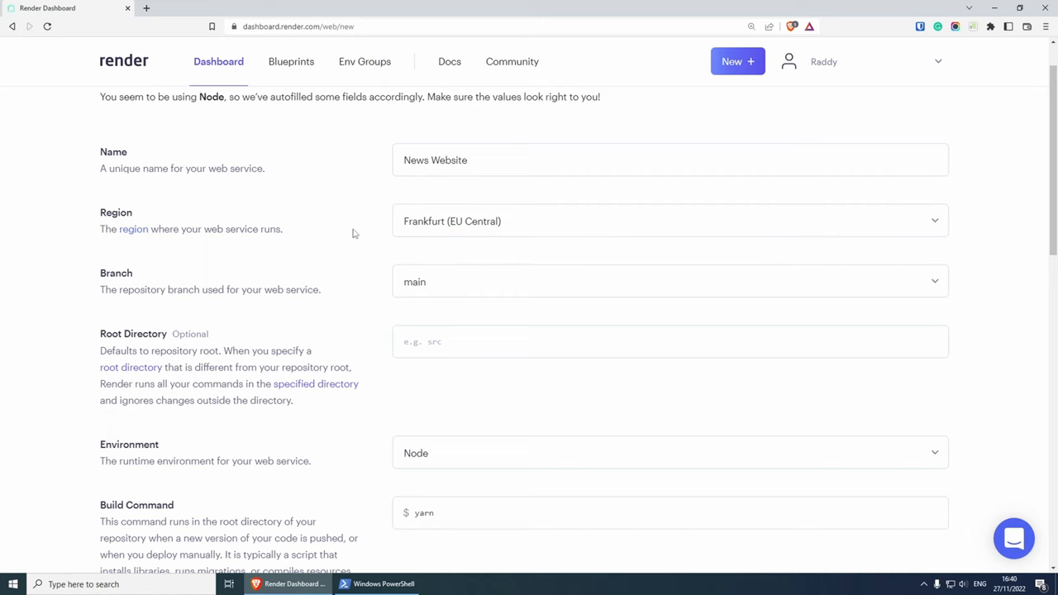
# Step: Review the yarn build and node app.js commands and keep the Free plan selected
pyautogui.scroll(-3)
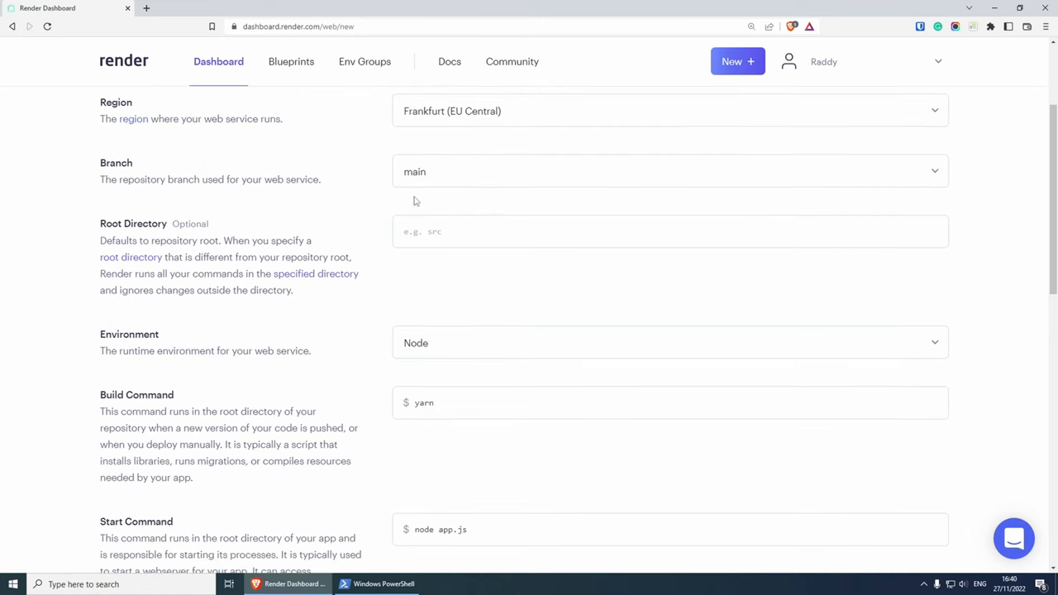
pyautogui.scroll(-3)
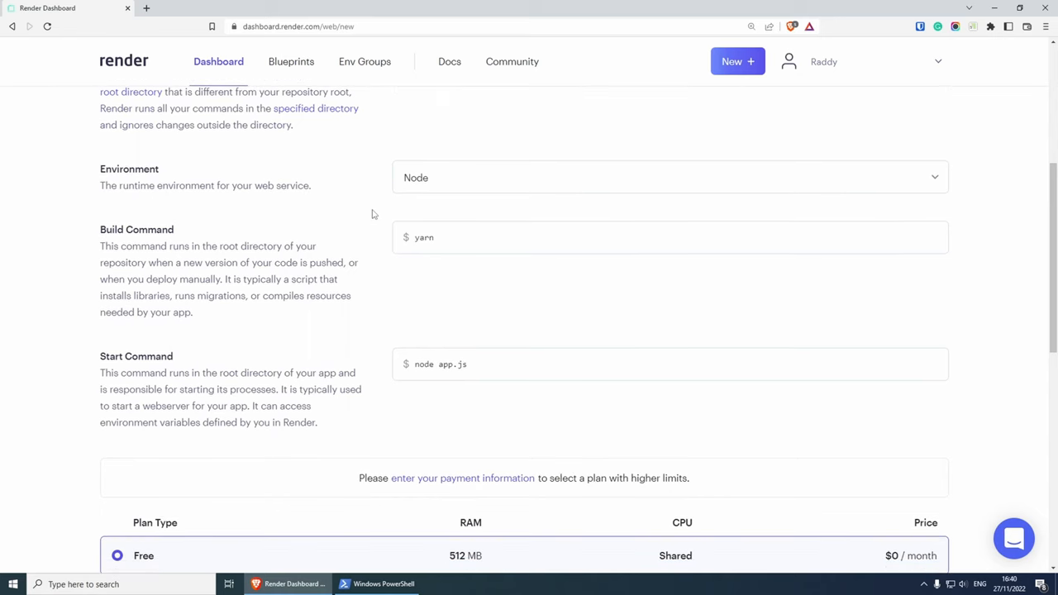
pyautogui.scroll(-3)
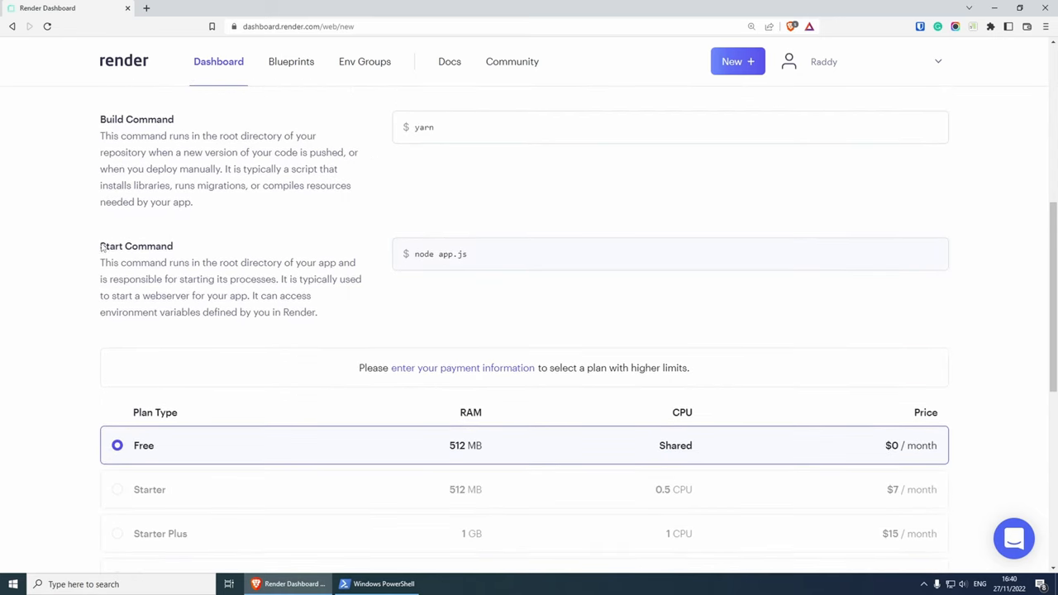
pyautogui.doubleClick(440, 255)
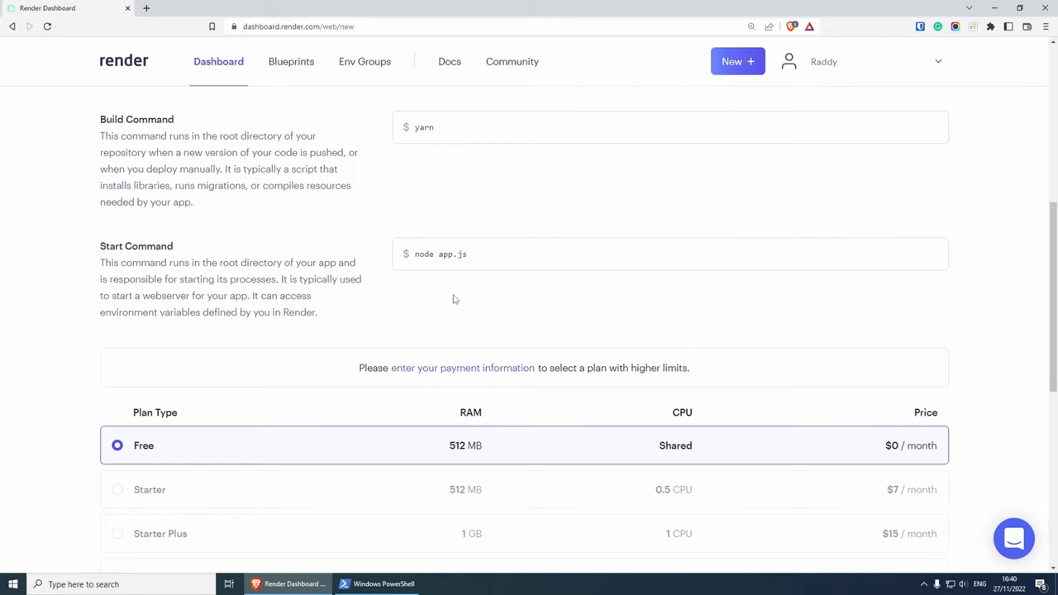
pyautogui.scroll(-3)
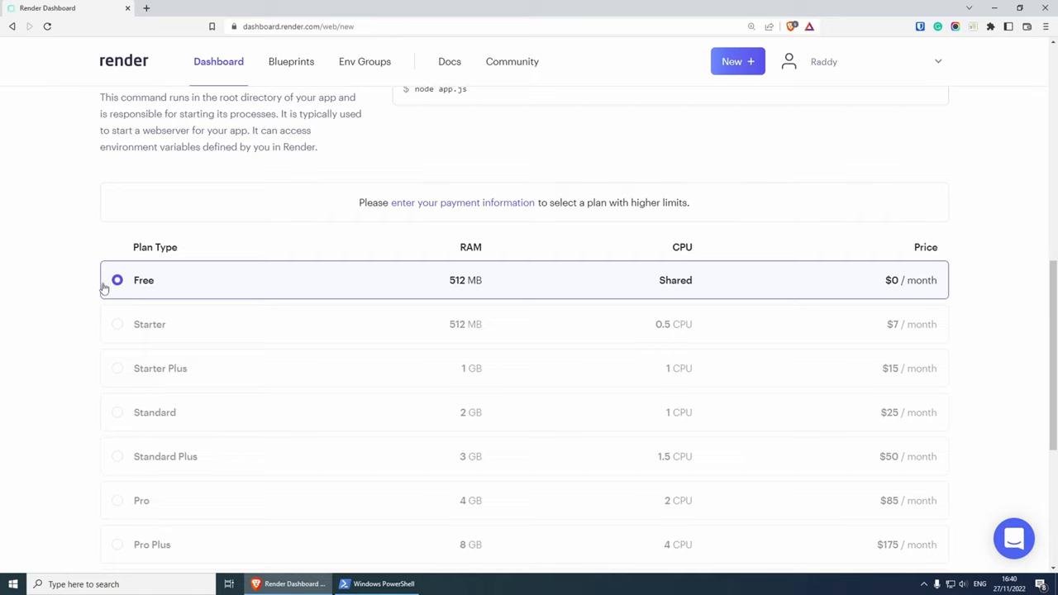
pyautogui.moveTo(429, 289)
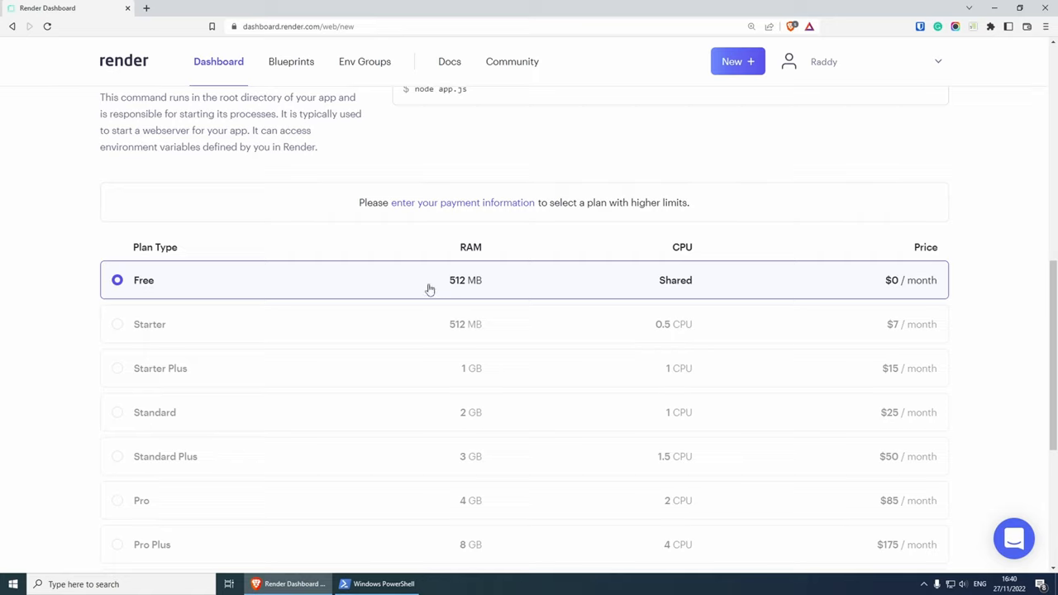
pyautogui.moveTo(691, 289)
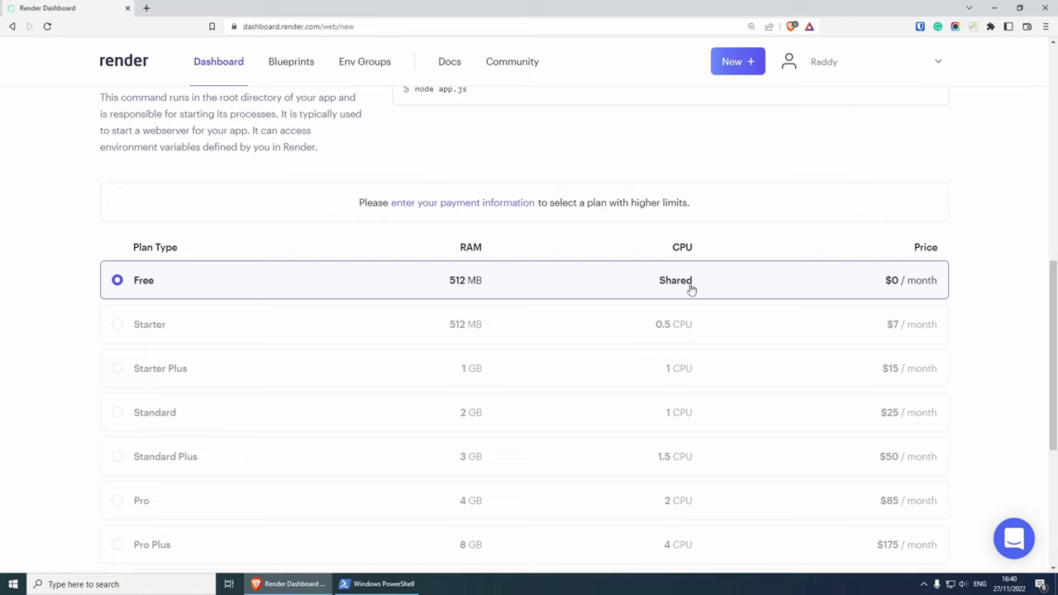
pyautogui.scroll(3)
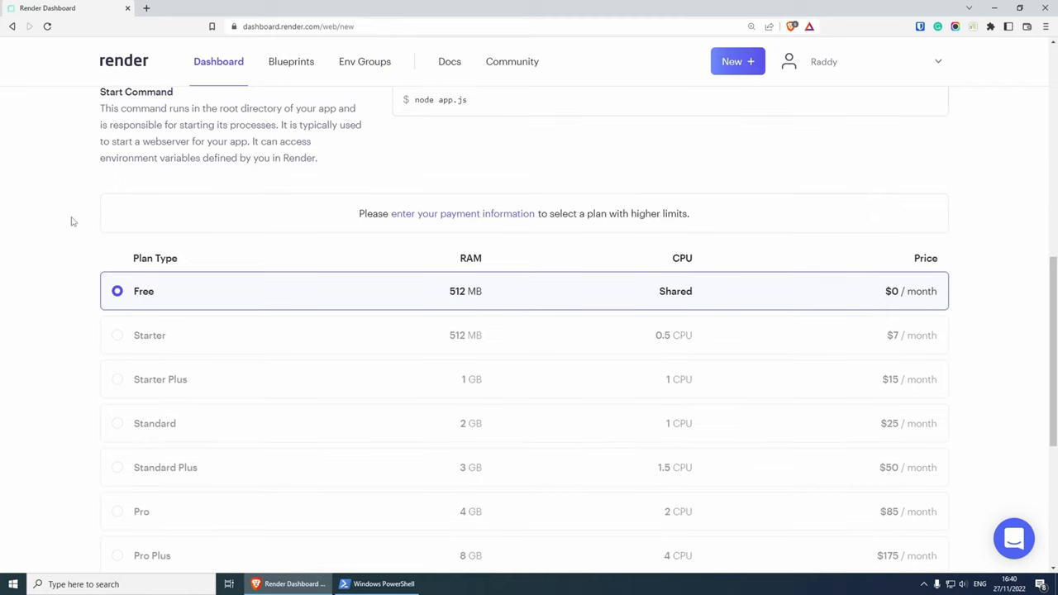
pyautogui.scroll(-3)
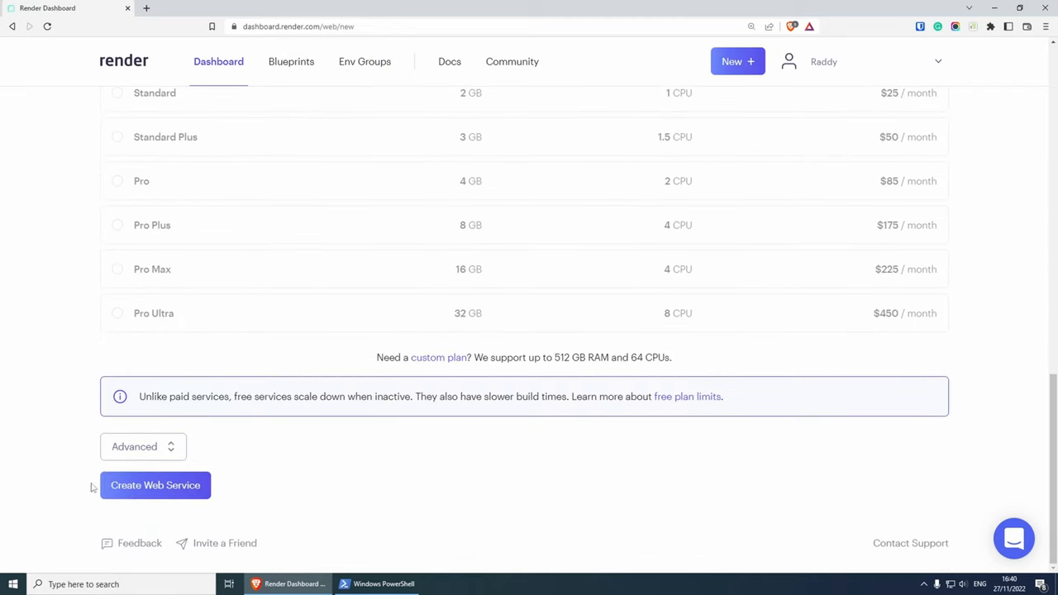
# Step: Create the News Website web service and follow the deploy logs until the build succeeds and it listens on port 5000
pyautogui.click(156, 486)
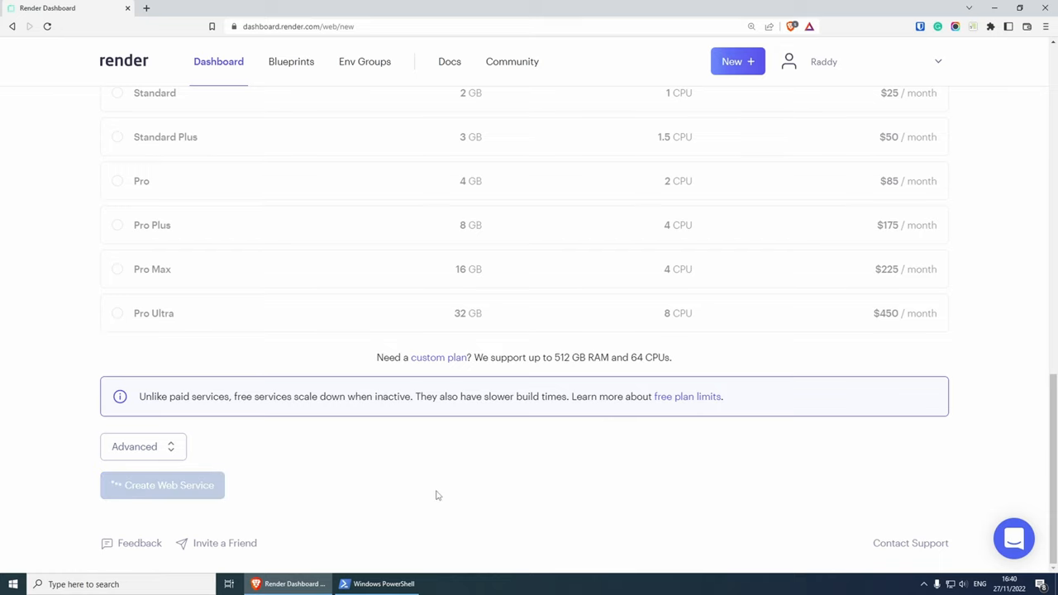
pyautogui.click(162, 486)
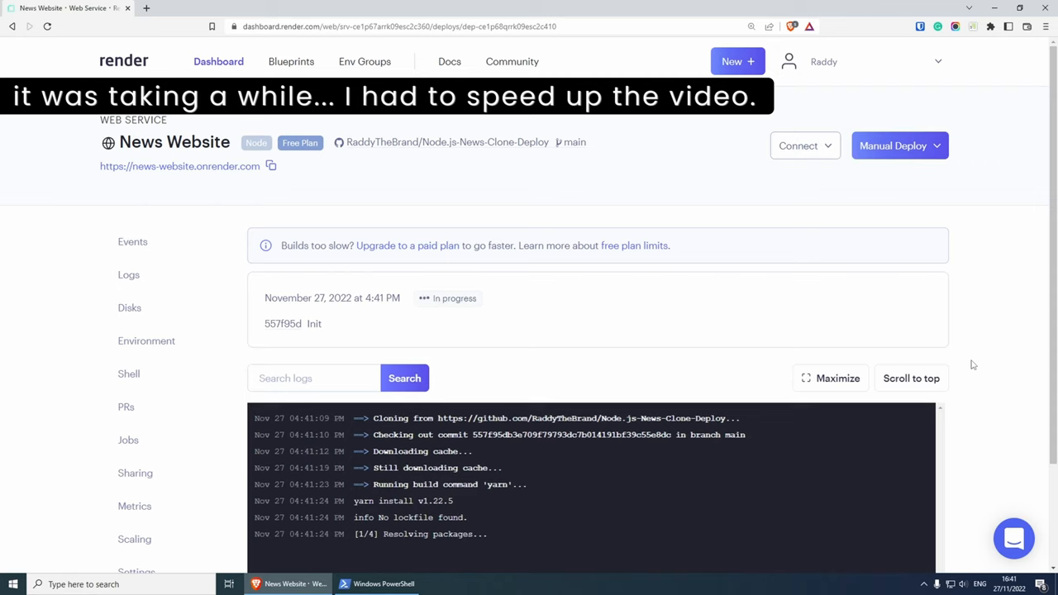
pyautogui.scroll(-3)
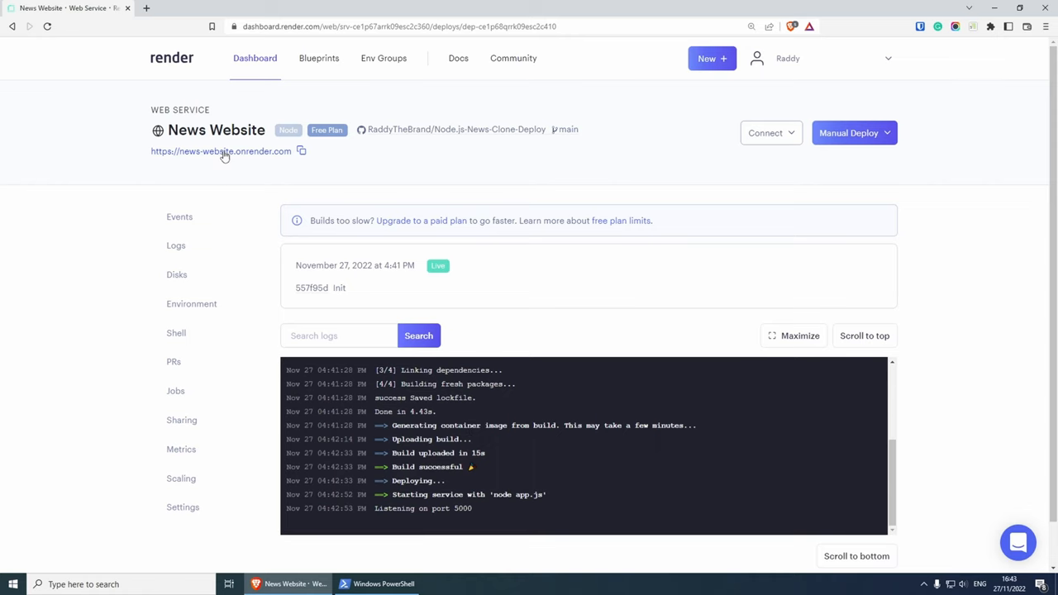
# Step: Visit news-website.onrender.com, view an article from the Node.js News grid, then return to the service page
pyautogui.click(220, 151)
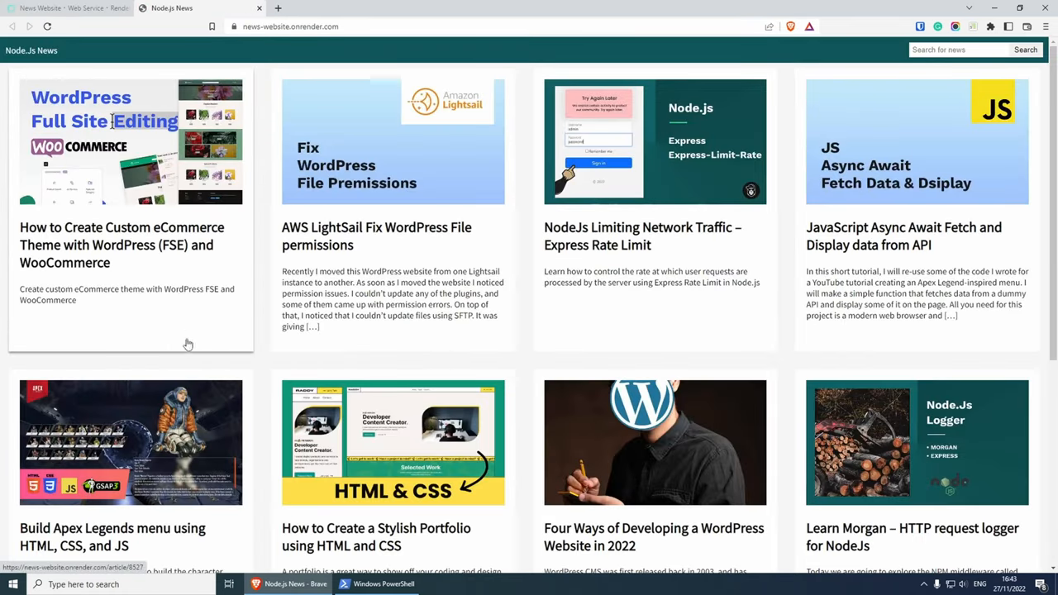
pyautogui.moveTo(350, 380)
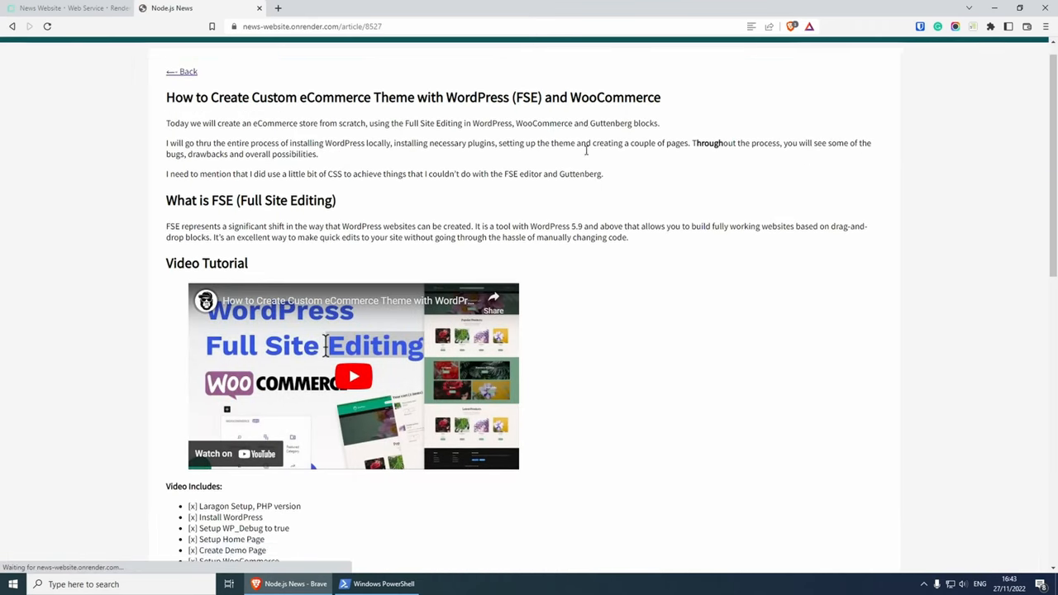
pyautogui.click(182, 71)
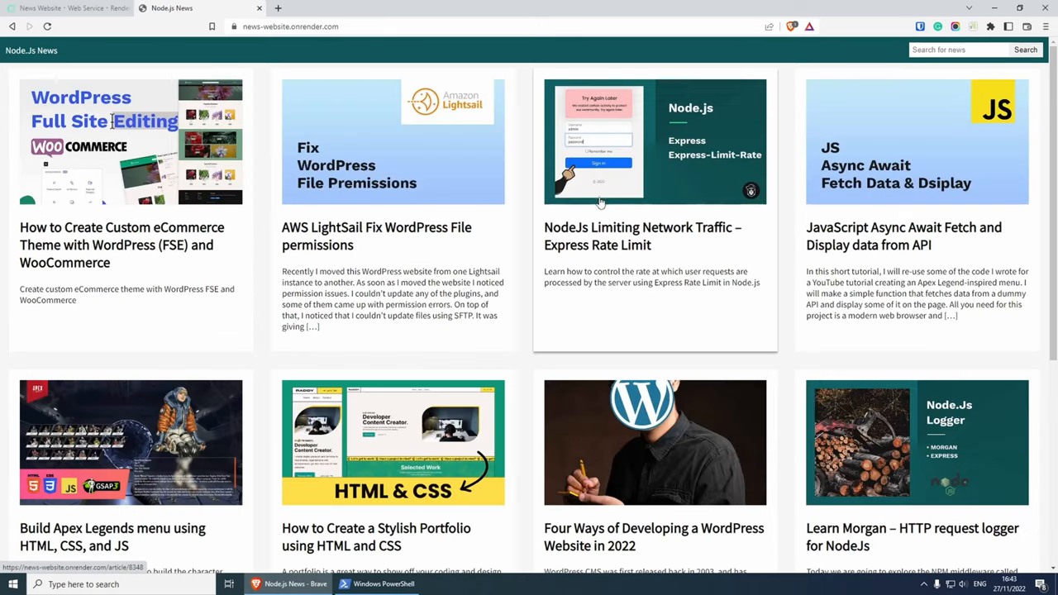
pyautogui.click(63, 7)
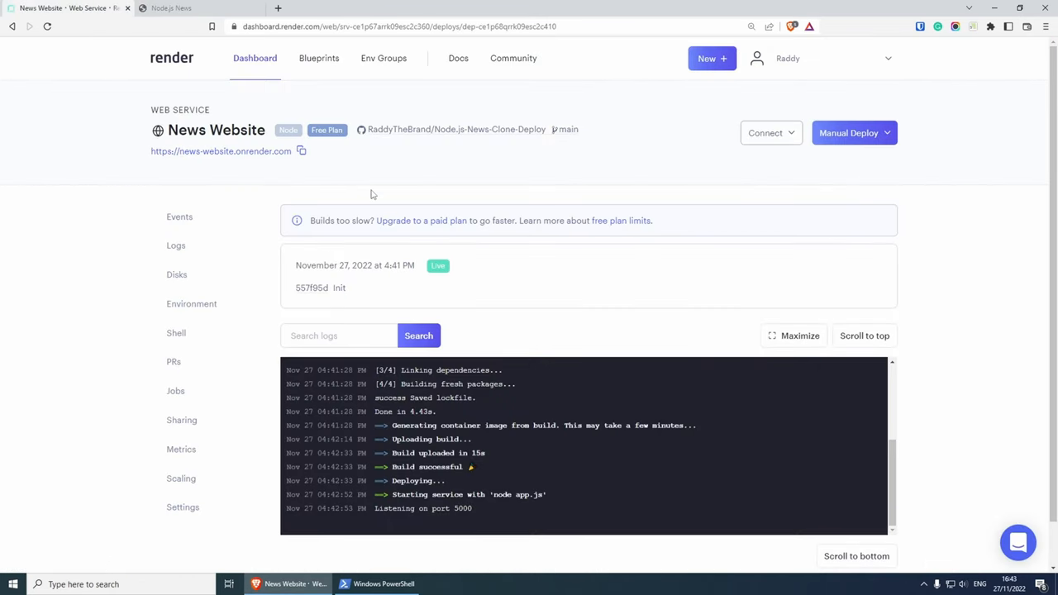
pyautogui.moveTo(152, 393)
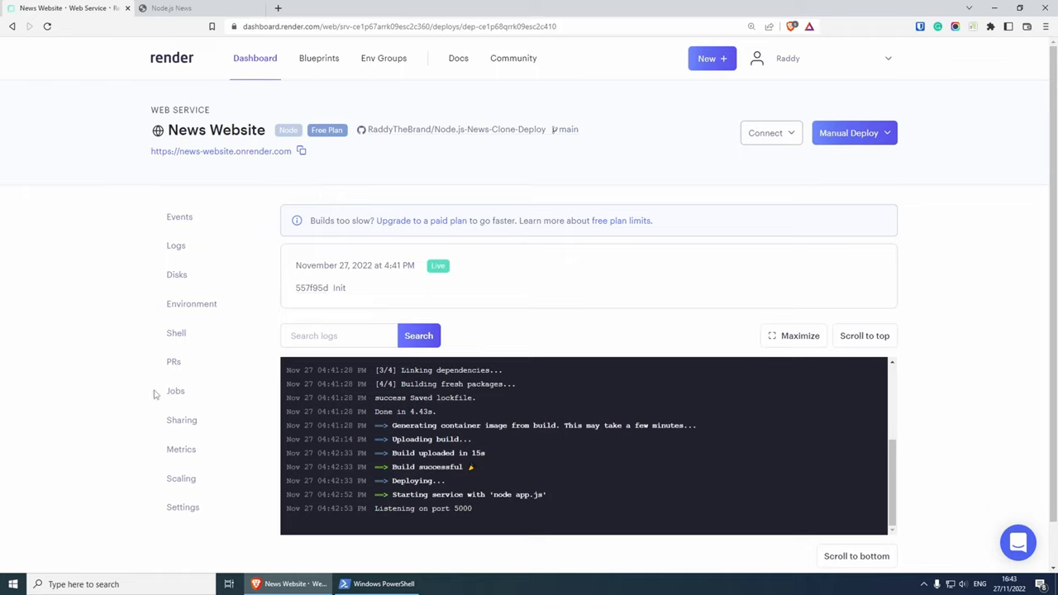
pyautogui.moveTo(141, 289)
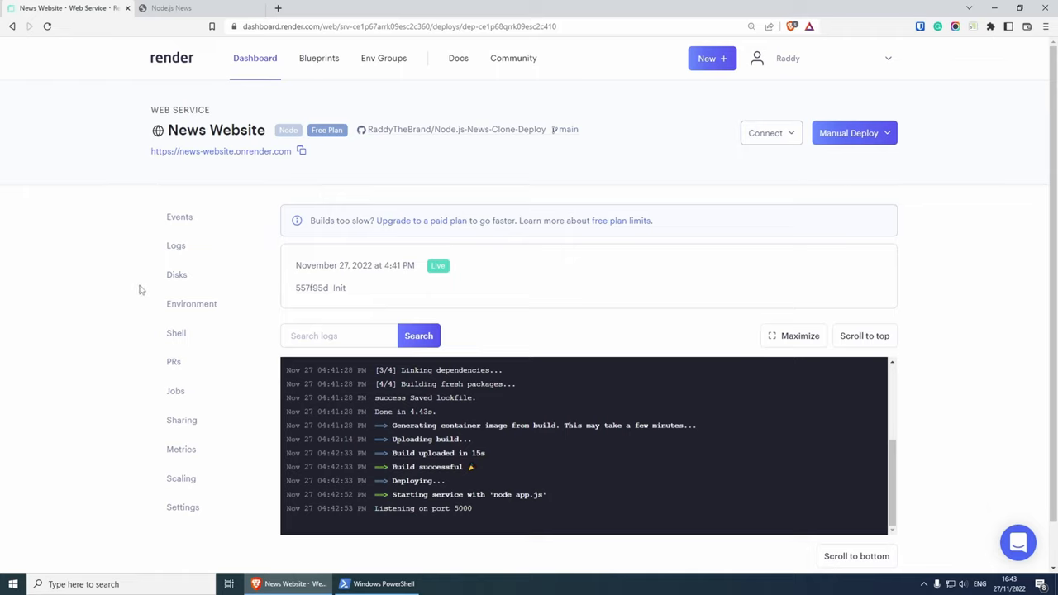
pyautogui.moveTo(176, 390)
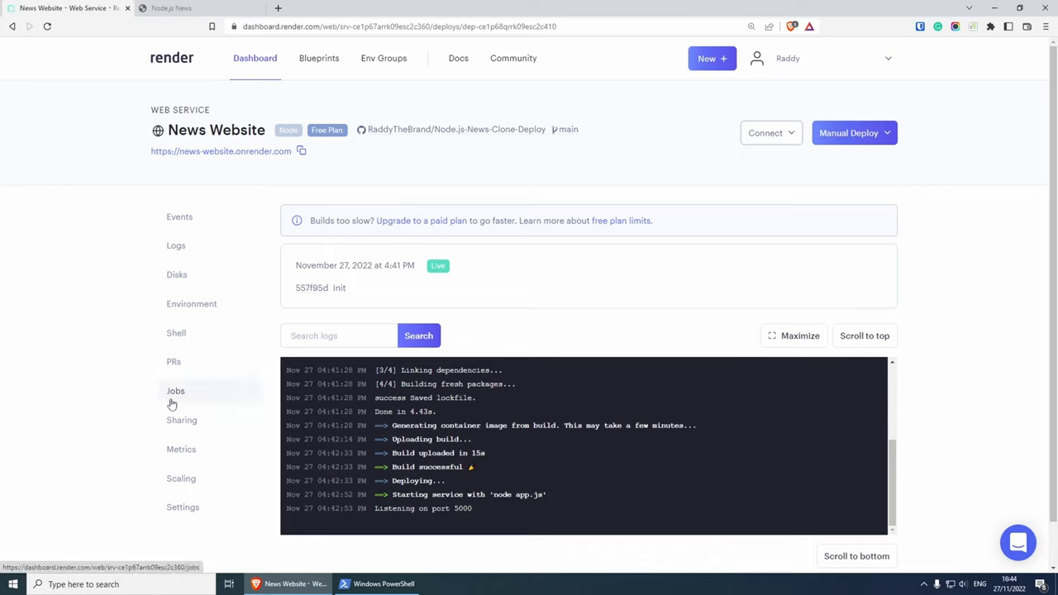